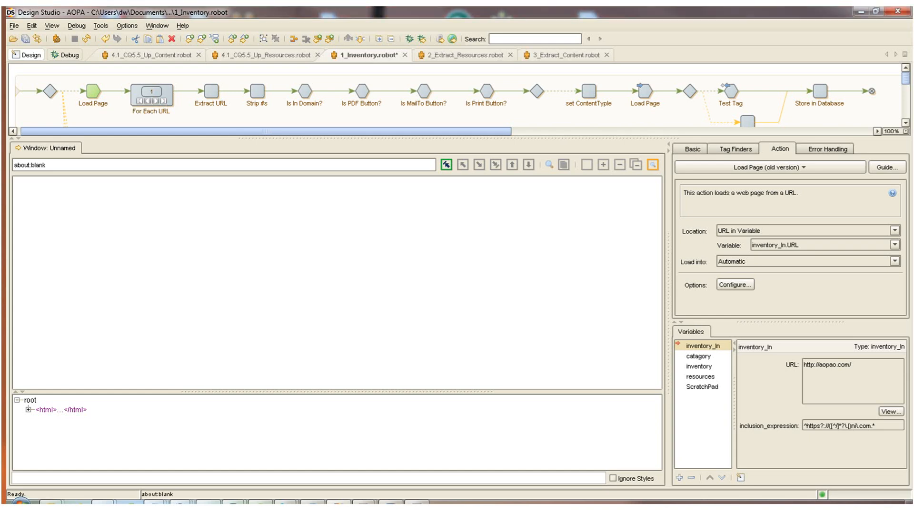
Execute the robot up to the link loop, step into Extract URL, then return to For Each URL
left_click(151, 94)
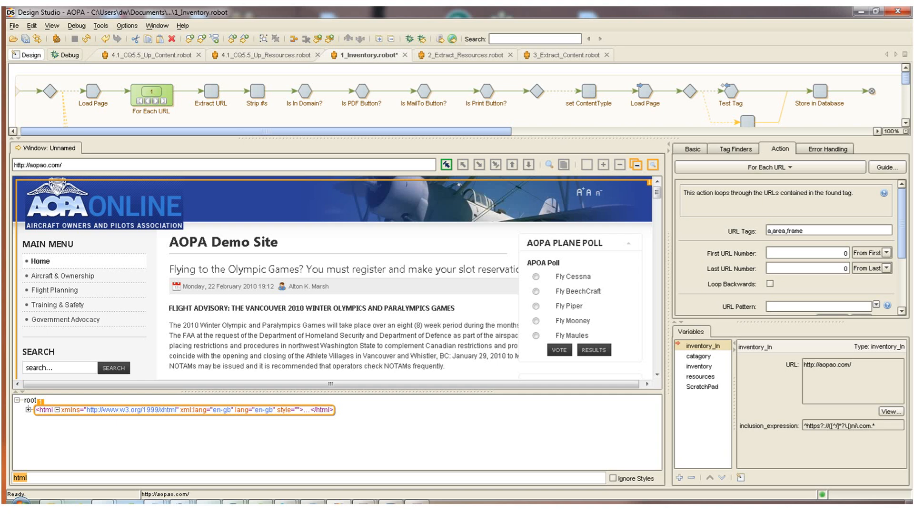
left_click(211, 93)
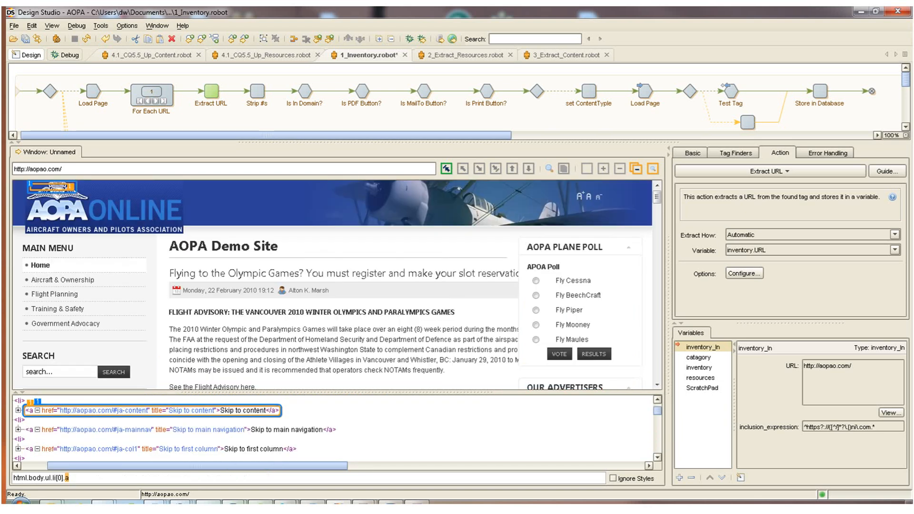
left_click(152, 93)
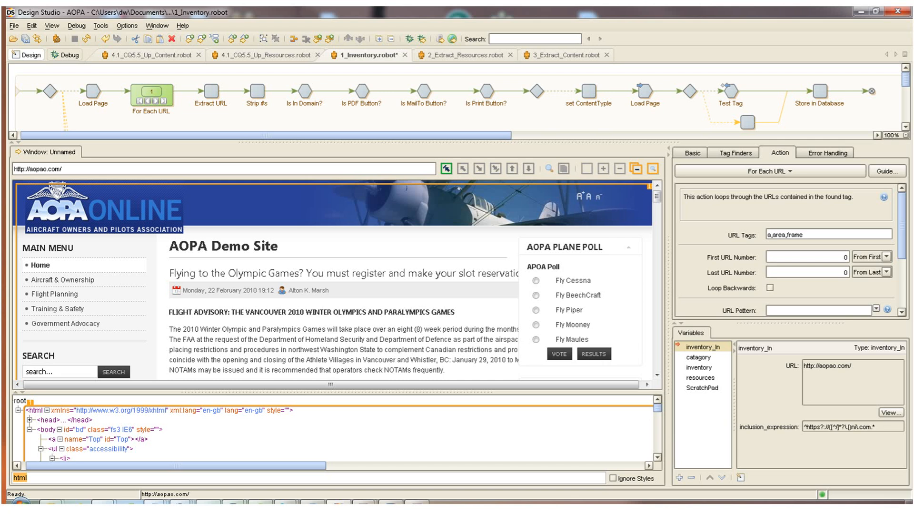
Add a For Each URL loop from a page link and advance it to the FAA Pilot Brochure link
left_click(208, 92)
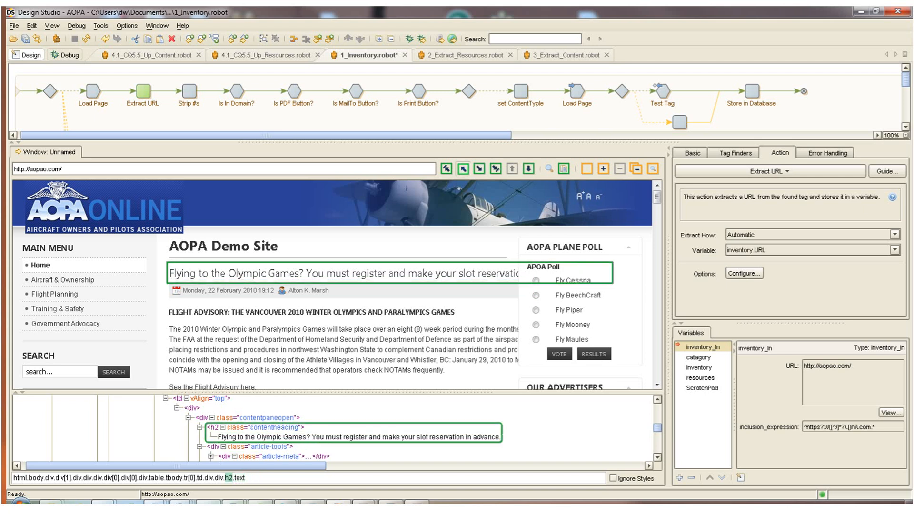
scroll("down", 3)
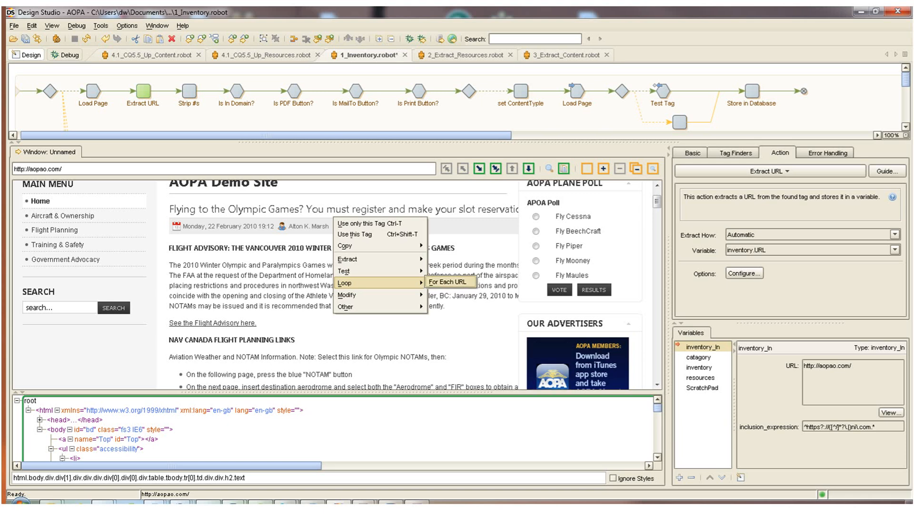
left_click(447, 281)
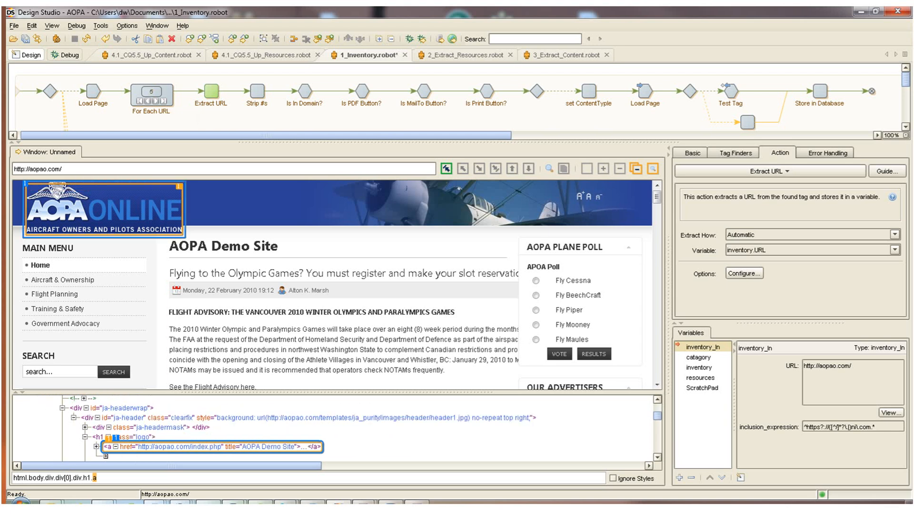
left_click(211, 367)
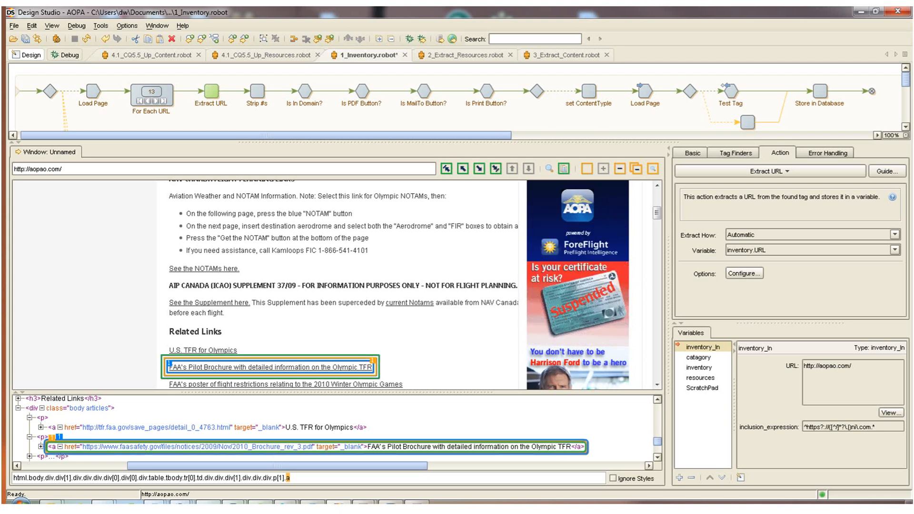
Bring up the Is In Domain? step checking that inventory.URL contains aopao.com
right_click(269, 368)
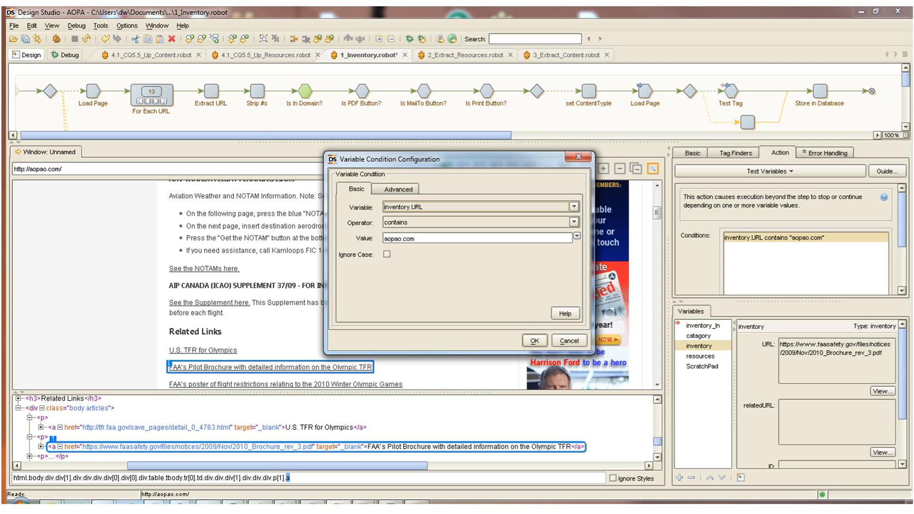
Review the condition operators, dismiss the off-domain PDF error, and advance the loop to the Olympic TFR article link
left_click(573, 222)
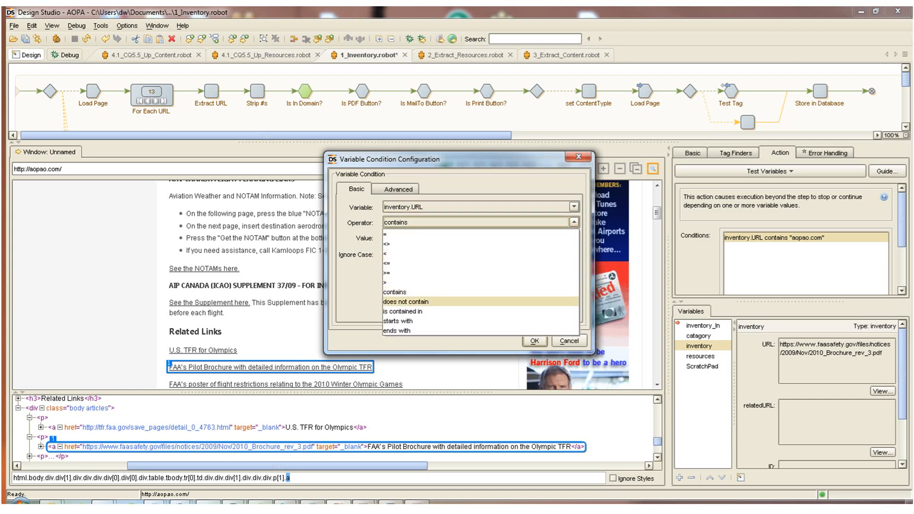
mouse_move(396, 330)
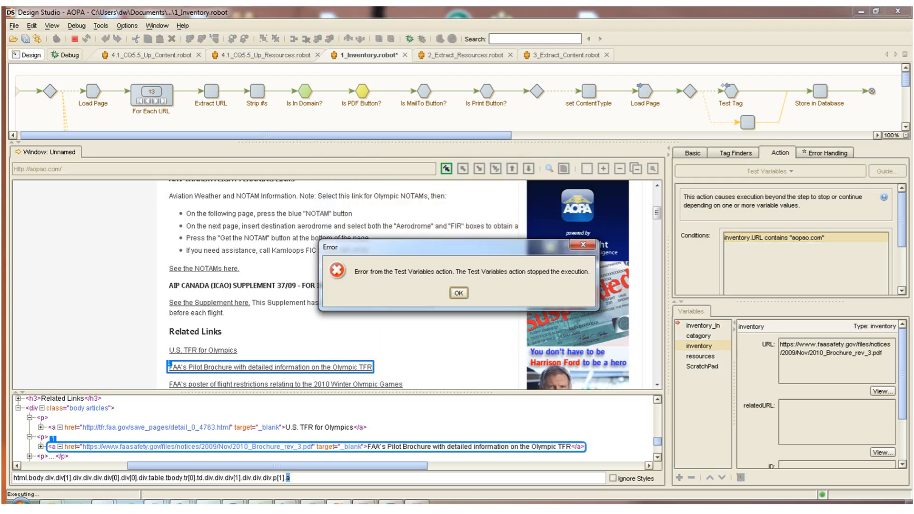
left_click(458, 292)
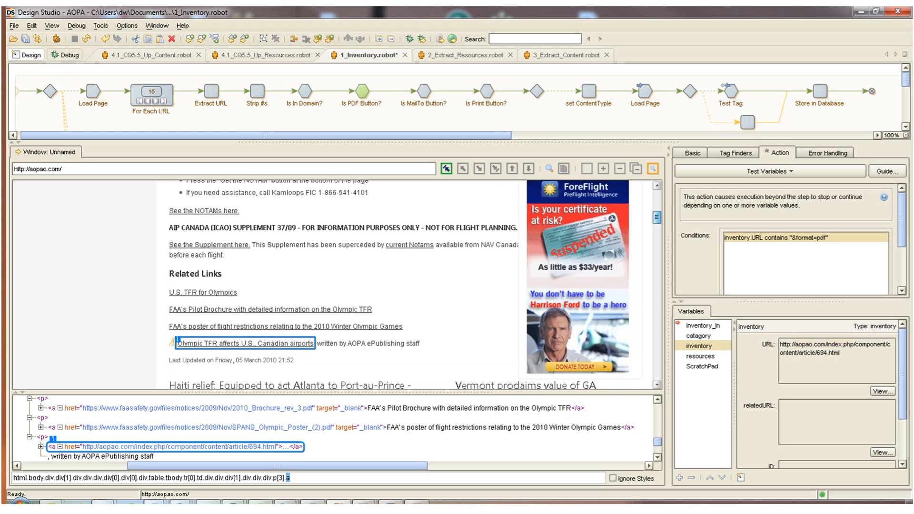
scroll("down", 3)
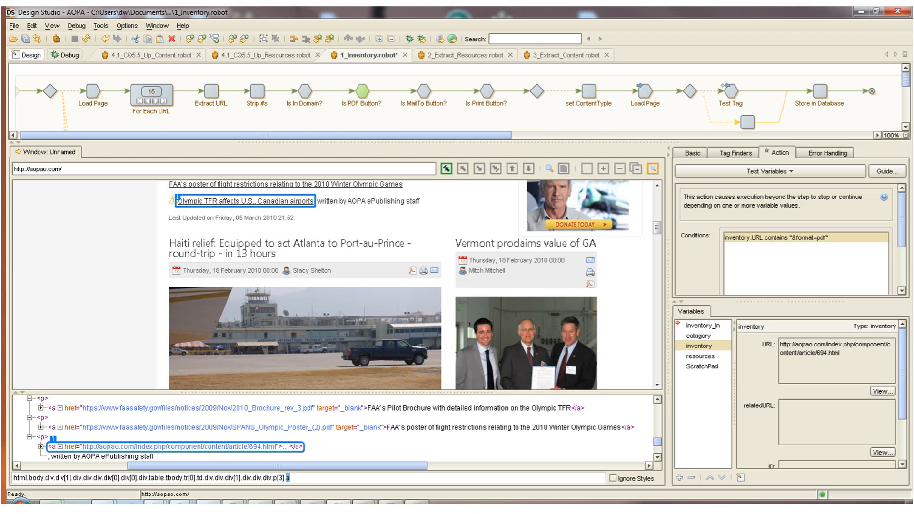
left_click(588, 271)
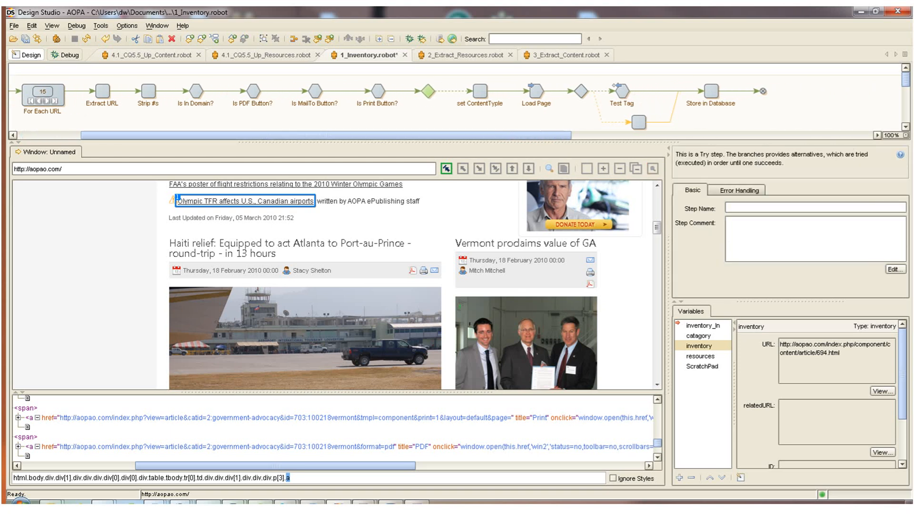
Set the link's content type to PAGE, load the Olympic TFR article, and reach Store in Database
left_click(478, 92)
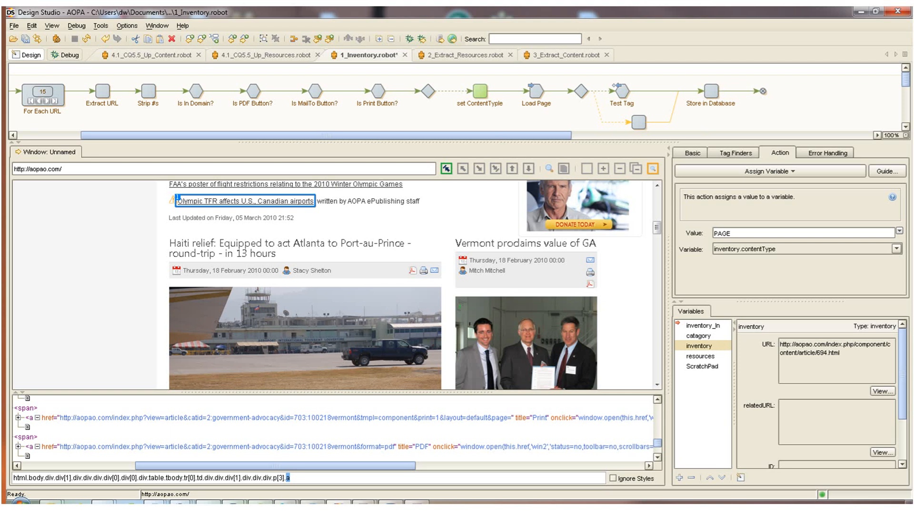
scroll("down", 3)
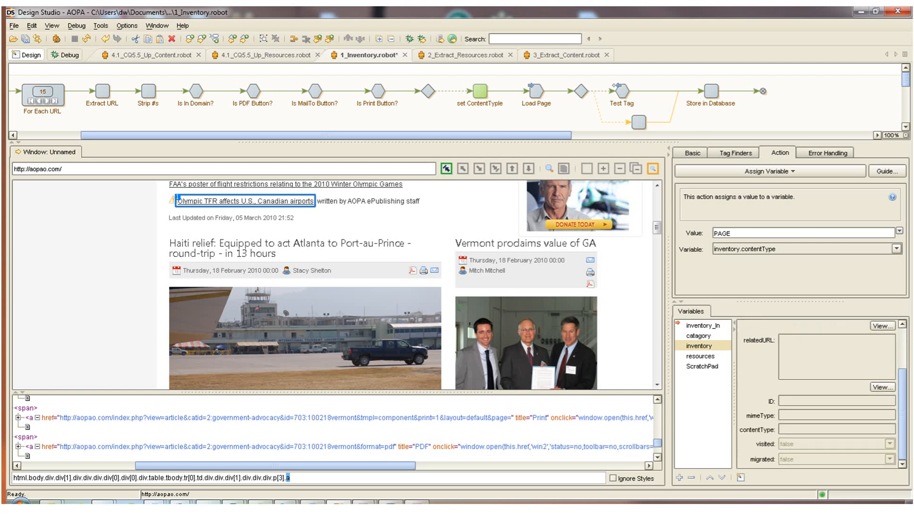
left_click(534, 89)
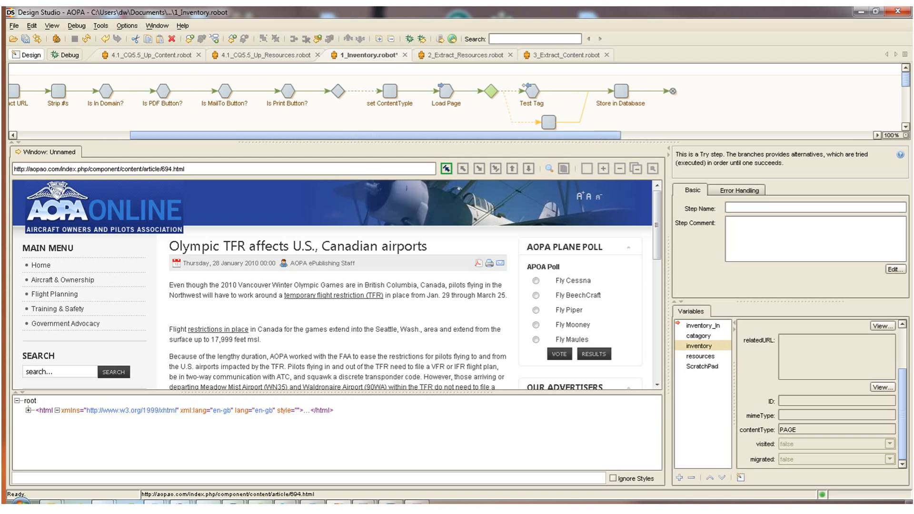
left_click(619, 93)
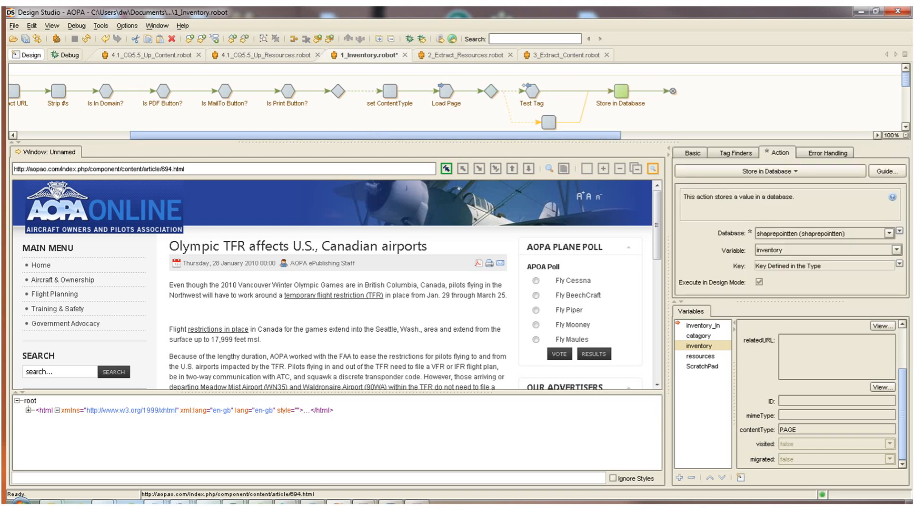
scroll("left", 3)
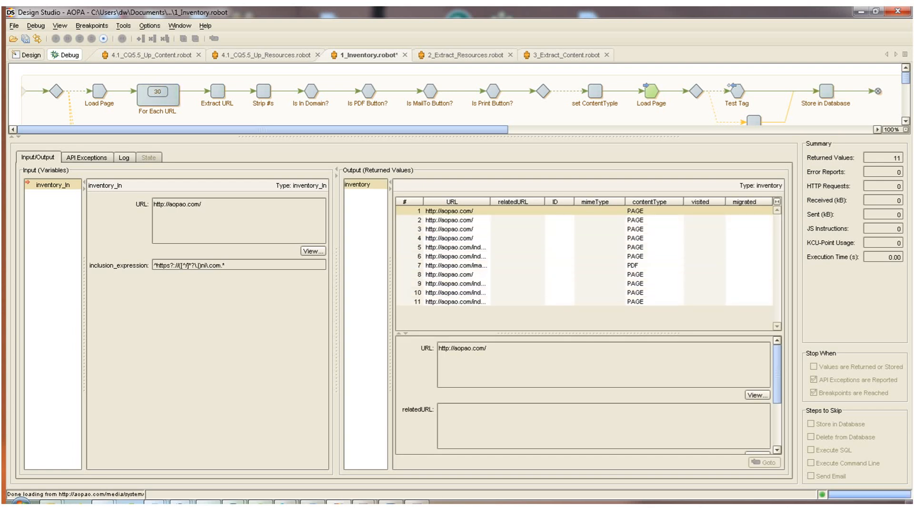
Finish the inventory debug run with 12 records and switch to 2_Extract_Resources.robot
left_click(54, 38)
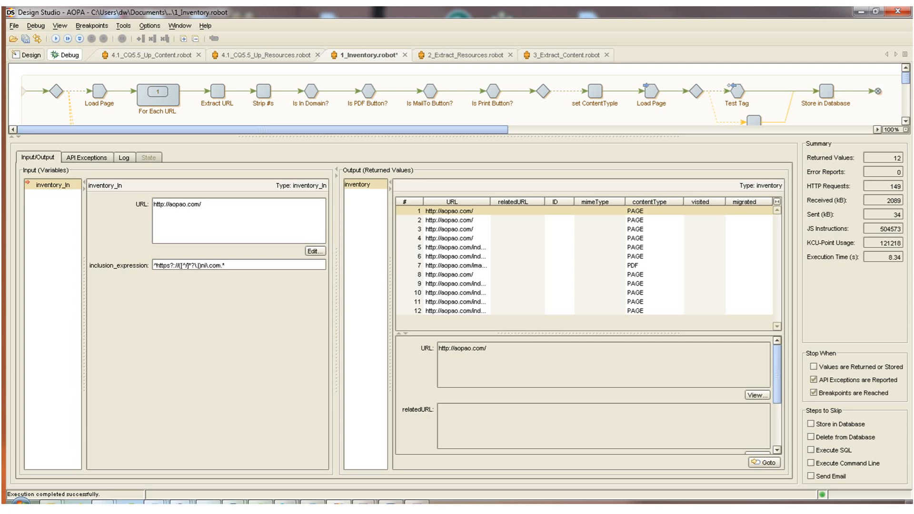
left_click(461, 56)
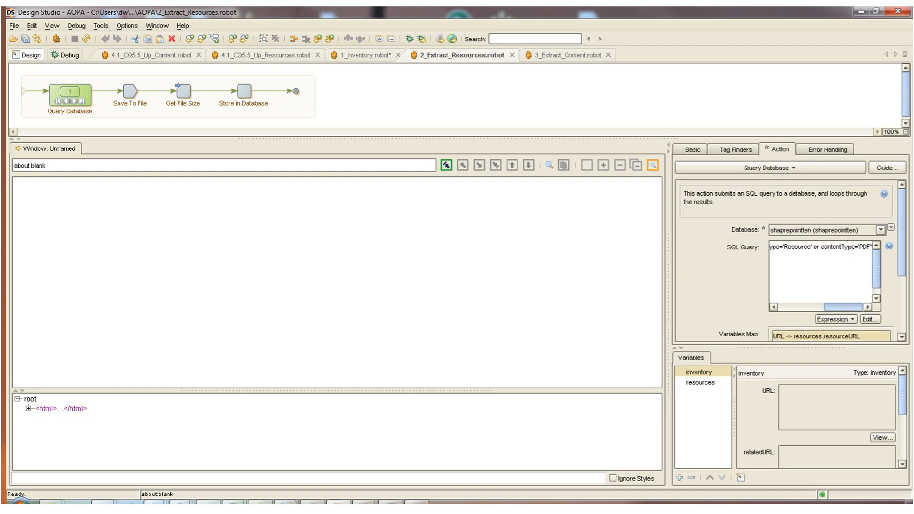
Review the resource SQL query, the Get File Size conversion step, and the Store in Database step
scroll("left", 3)
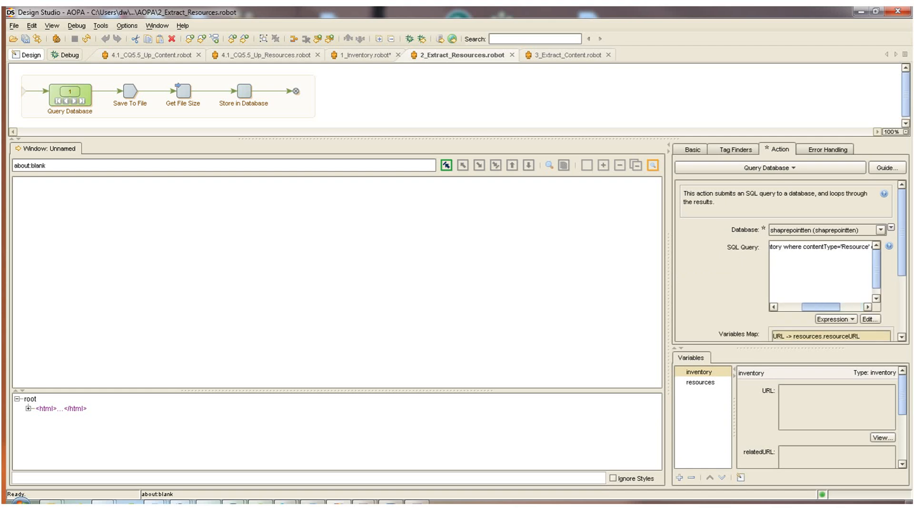
scroll("right", 3)
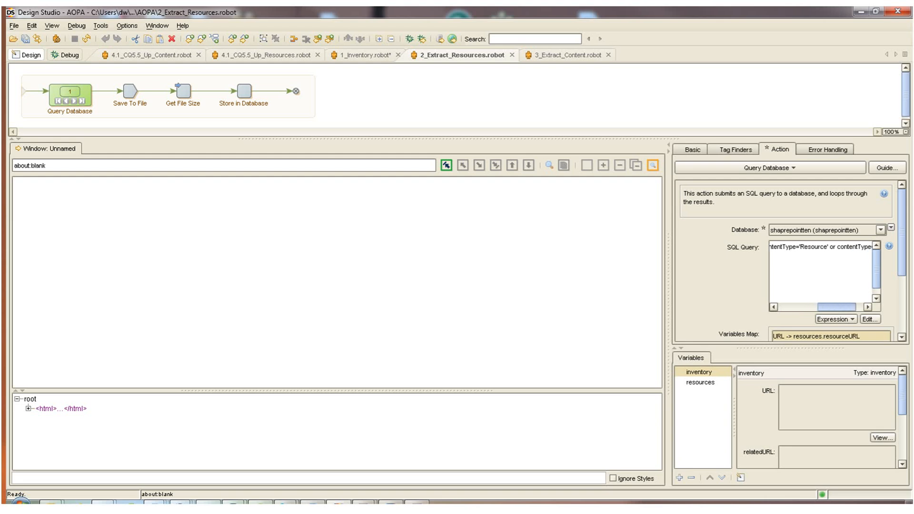
scroll("right", 3)
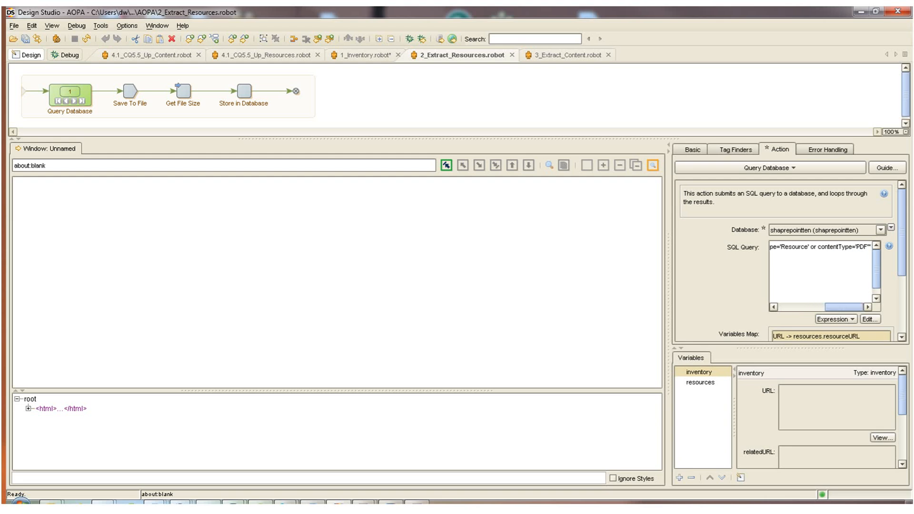
left_click(128, 93)
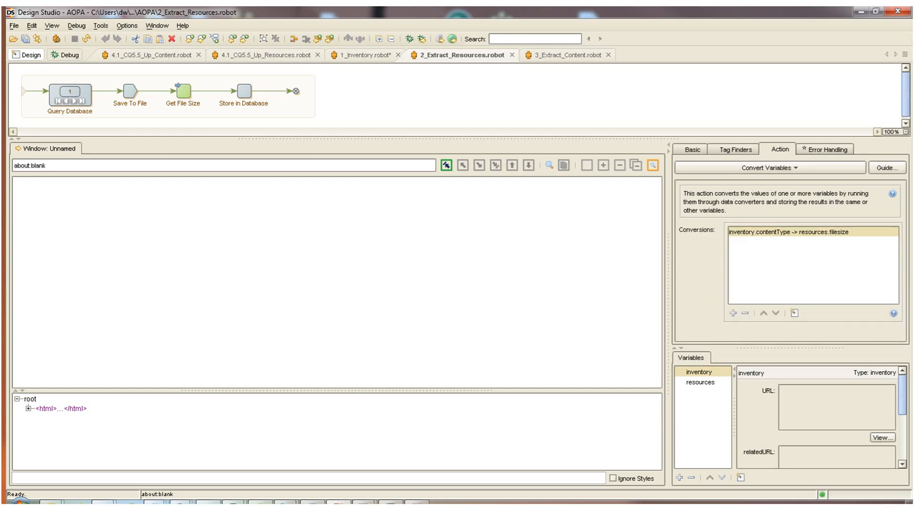
left_click(243, 92)
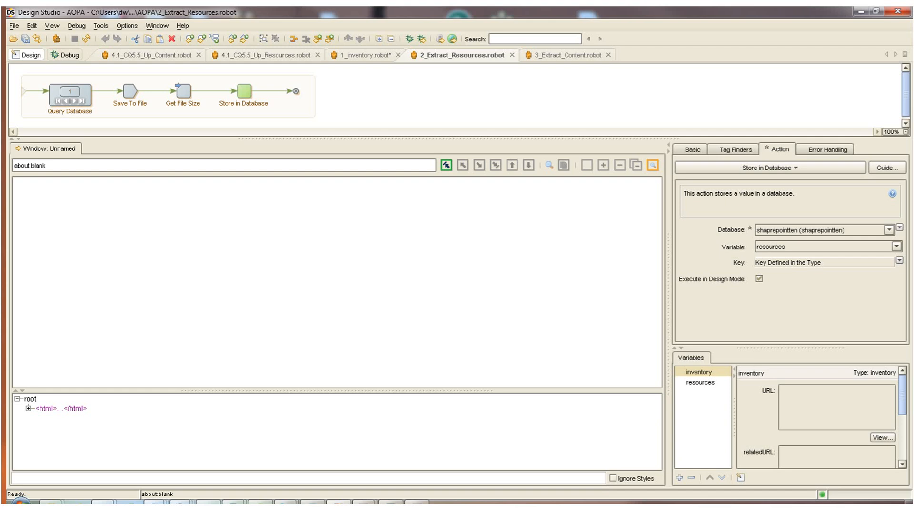
mouse_move(244, 92)
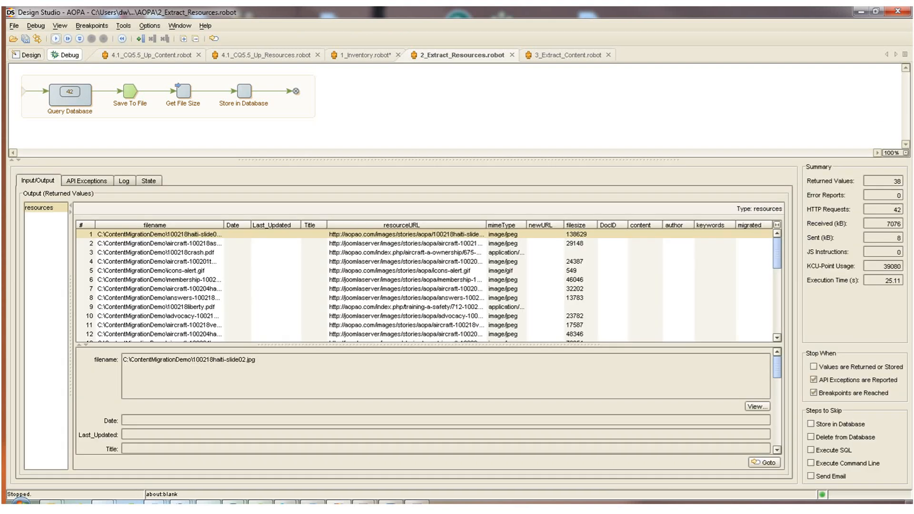
Let the resource run return 38 records, then switch to 3_Extract_Content.robot at its tag step
left_click(55, 38)
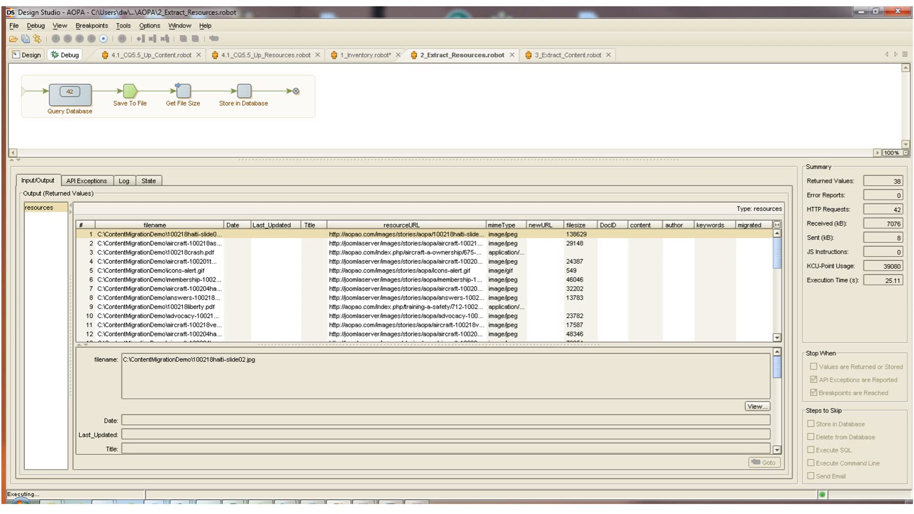
scroll("down", 3)
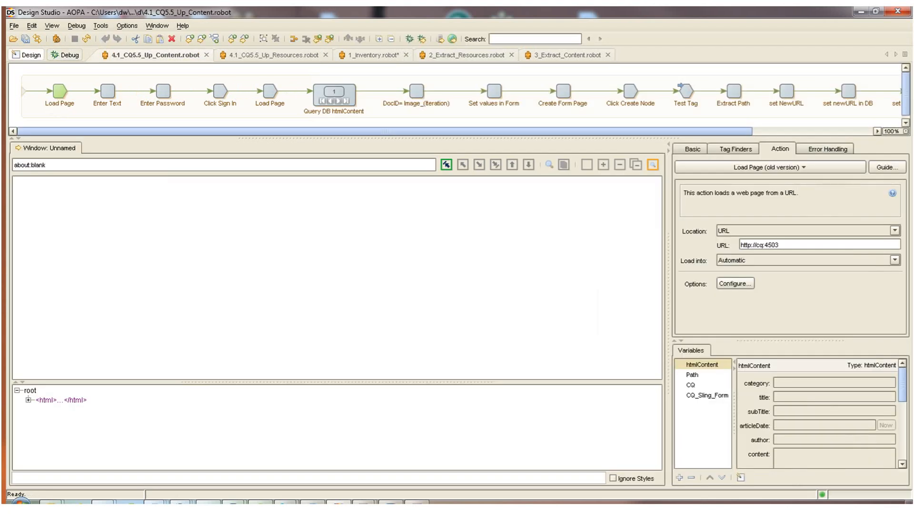
left_click(462, 55)
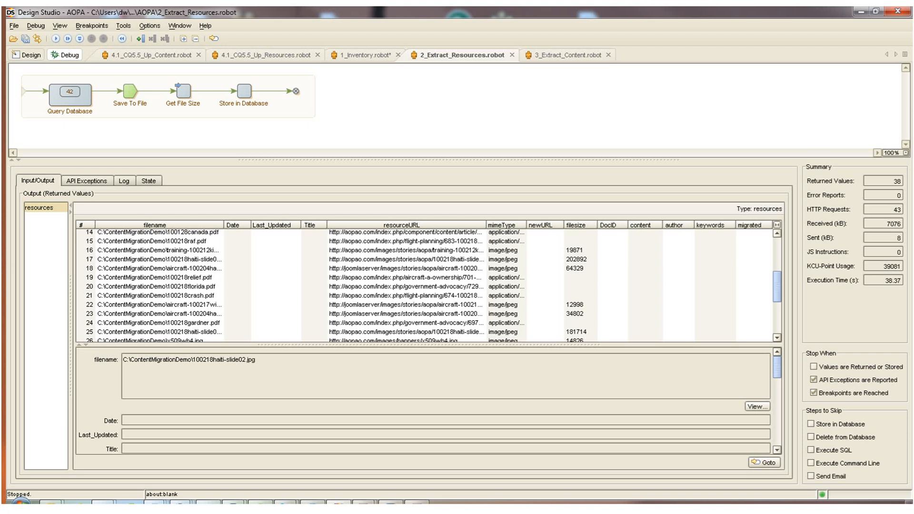
left_click(564, 55)
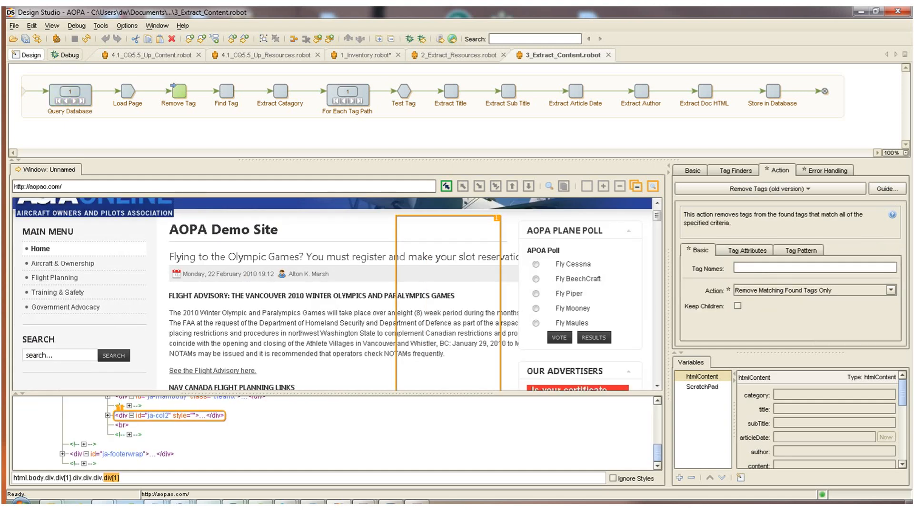
mouse_move(226, 92)
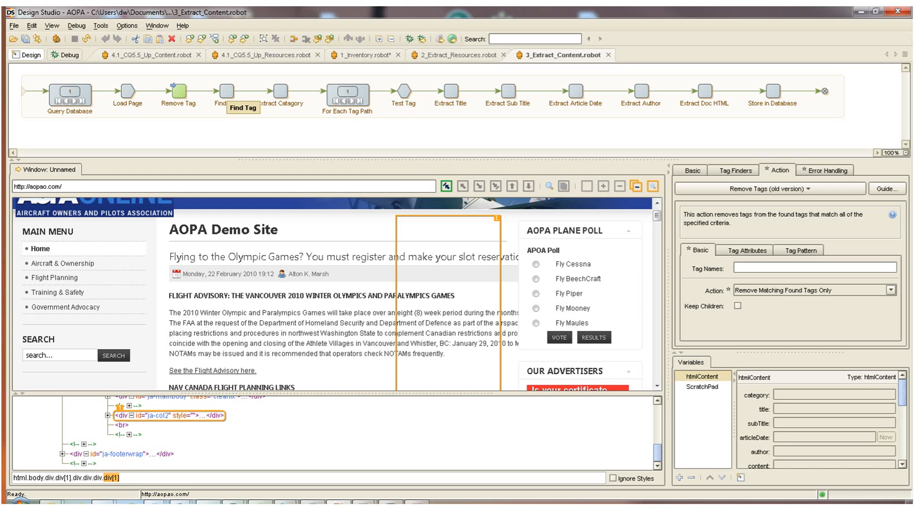
left_click(226, 93)
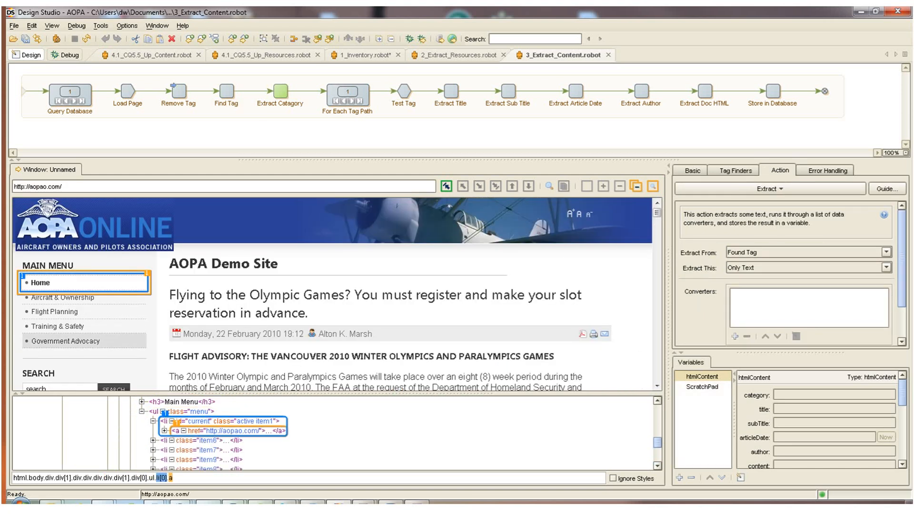
Run Extract Category to capture 'Home' and advance to the For Each Tag Path loop over divs
left_click(226, 92)
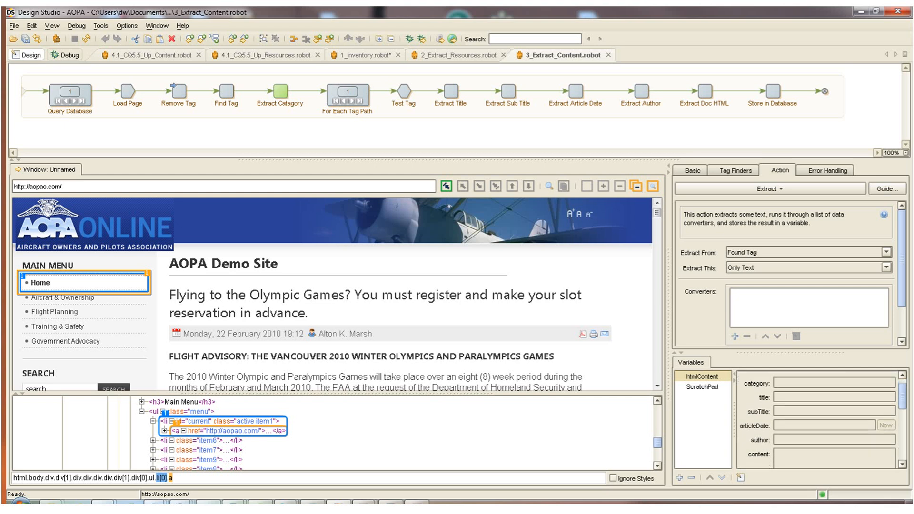
left_click(347, 95)
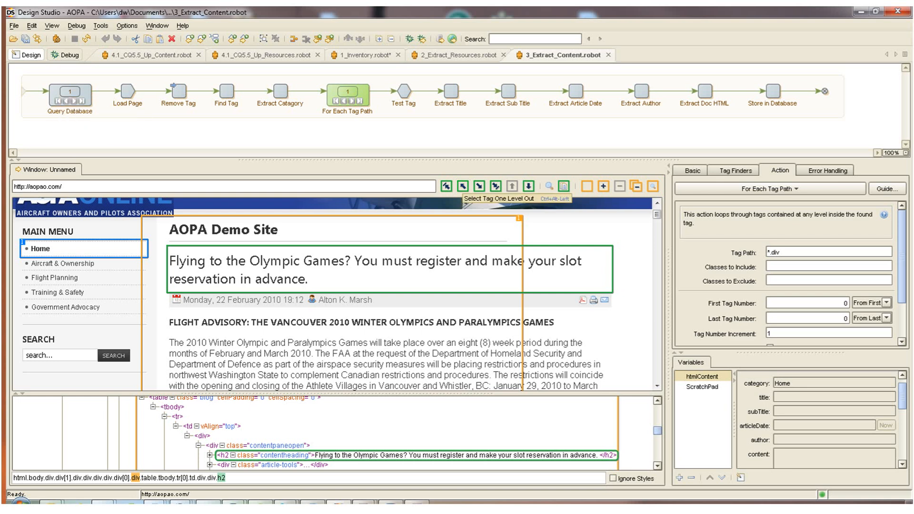
Run Test Tag and Extract Title, then extract the headline text into the article's htmlContent variable
left_click(463, 187)
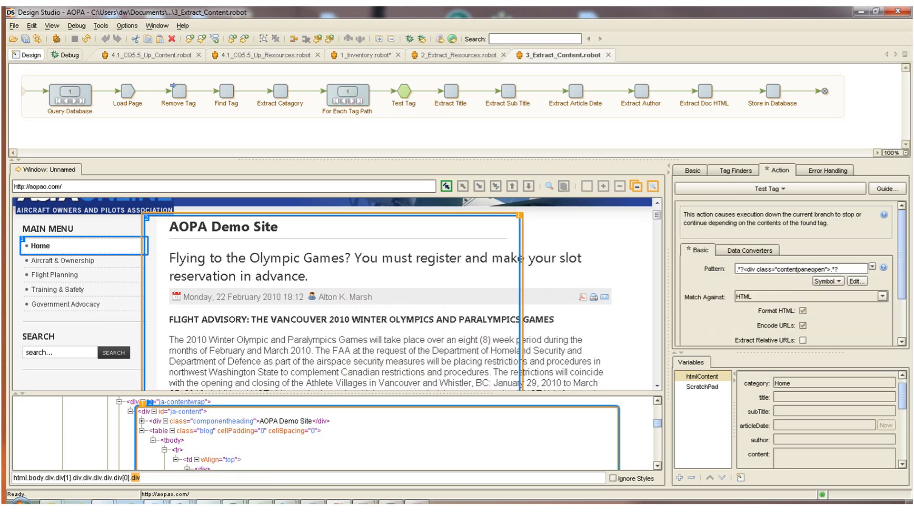
left_click(449, 91)
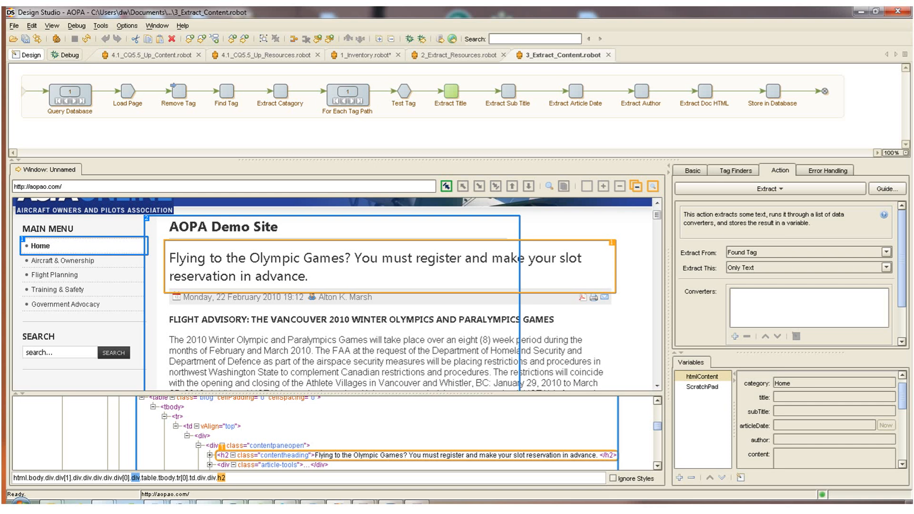
right_click(379, 258)
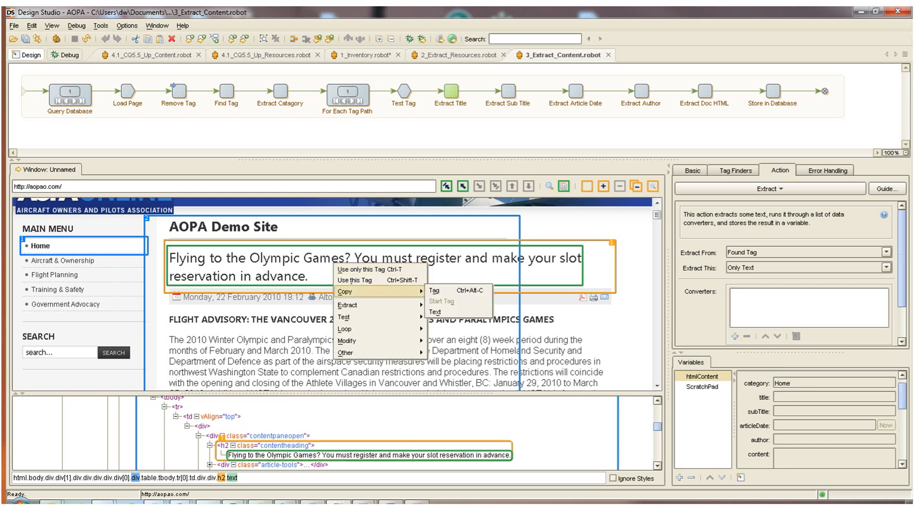
mouse_move(347, 305)
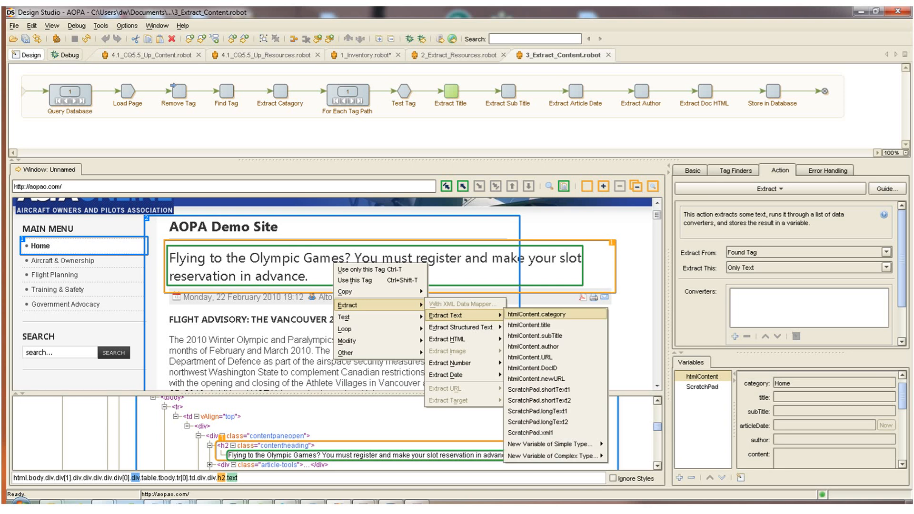
left_click(531, 326)
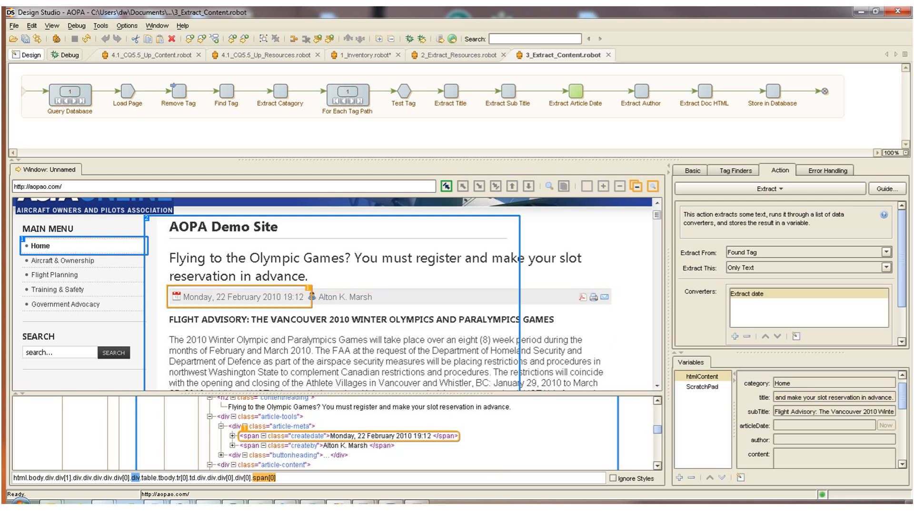
right_click(234, 297)
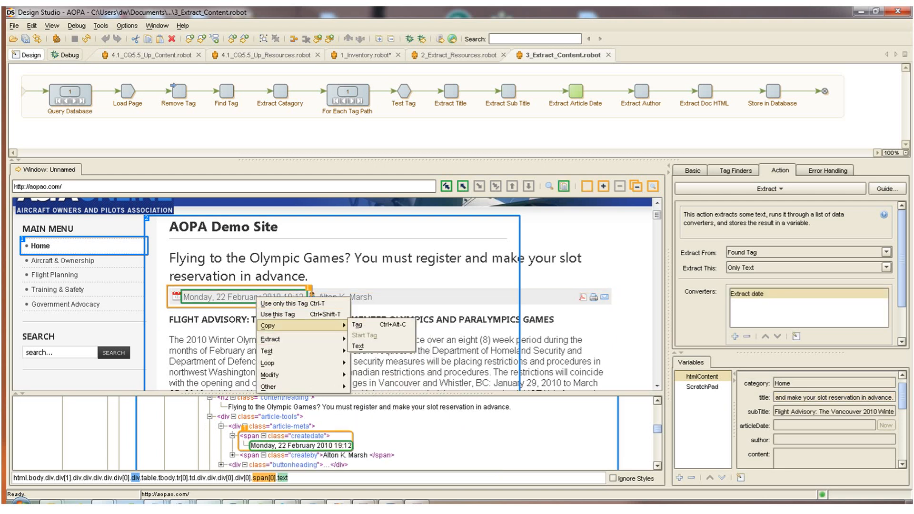
left_click(269, 338)
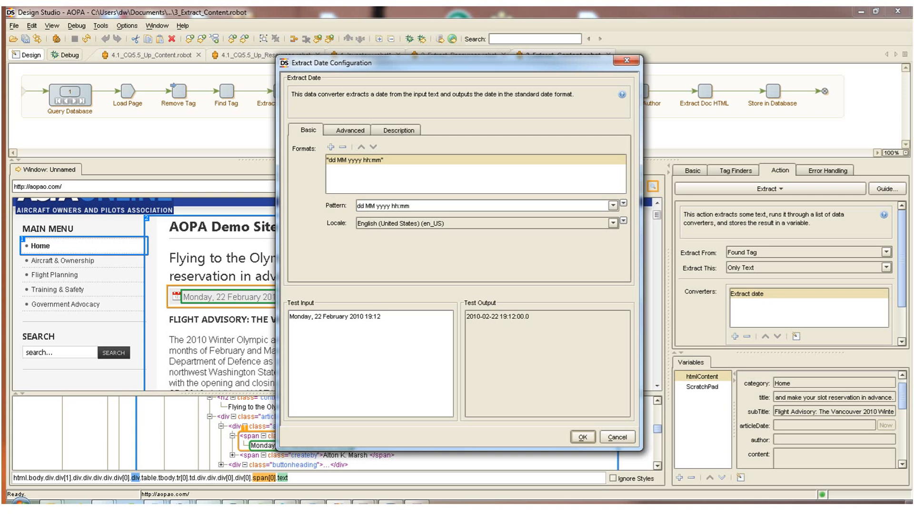
left_click(612, 206)
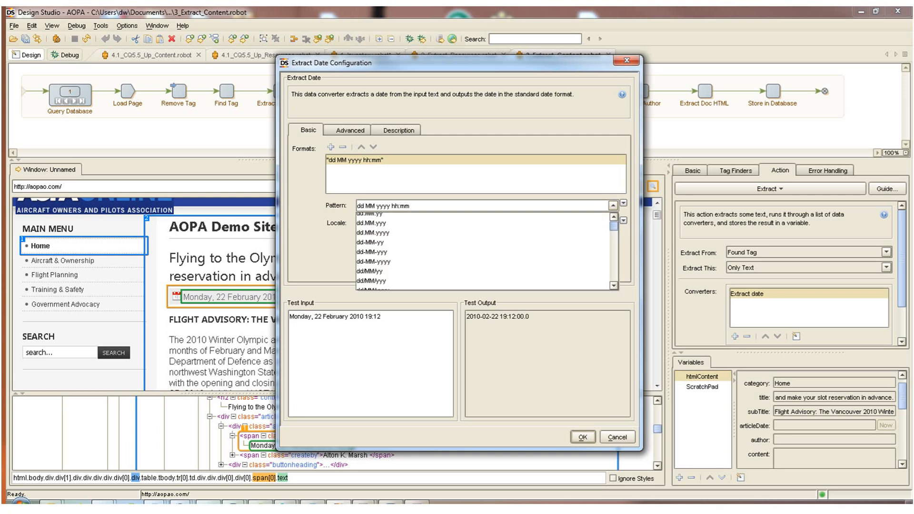
scroll("down", 3)
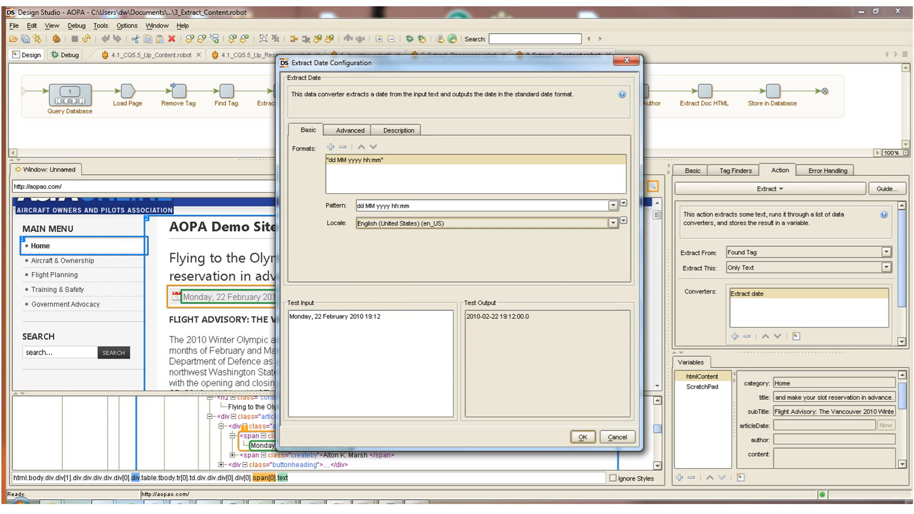
left_click(581, 437)
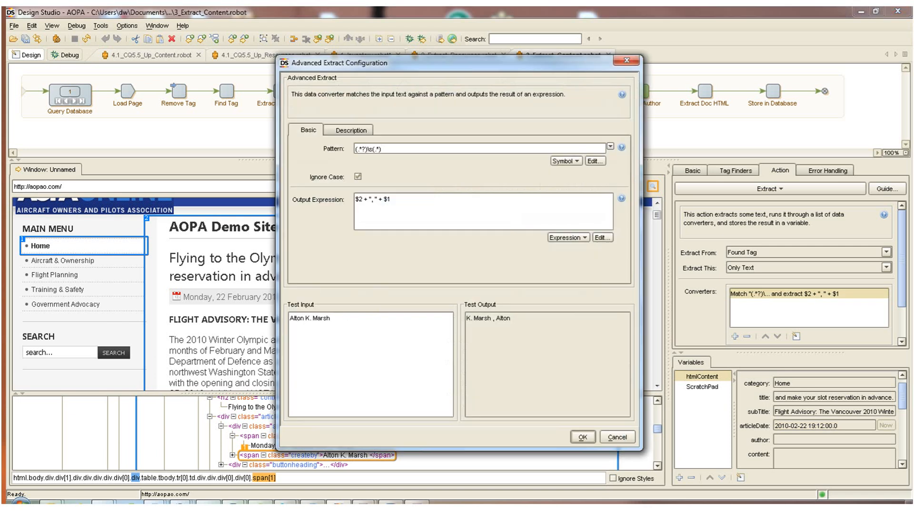
left_click(492, 148)
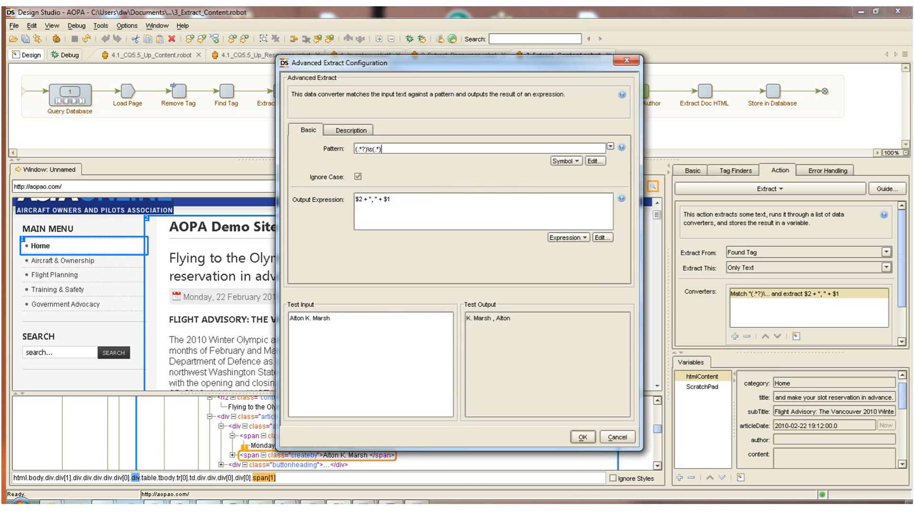
key("Backspace")
type(" -")
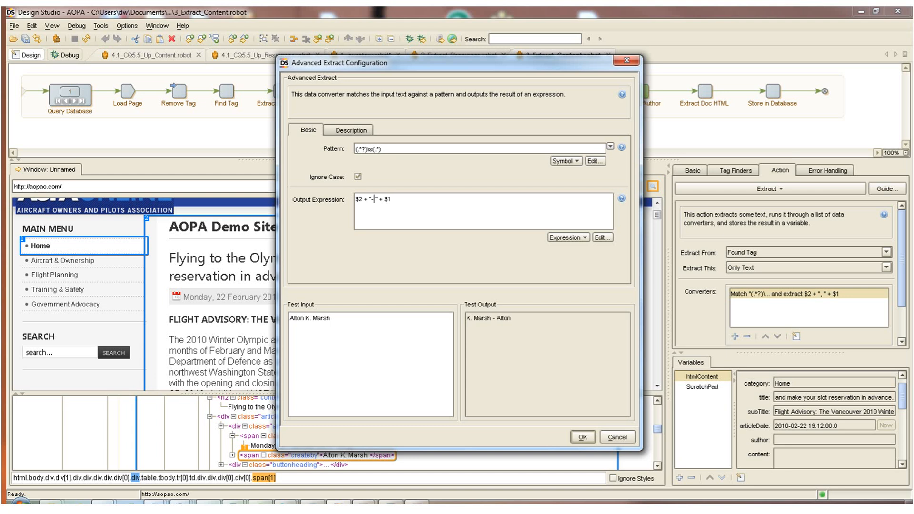
left_click(563, 161)
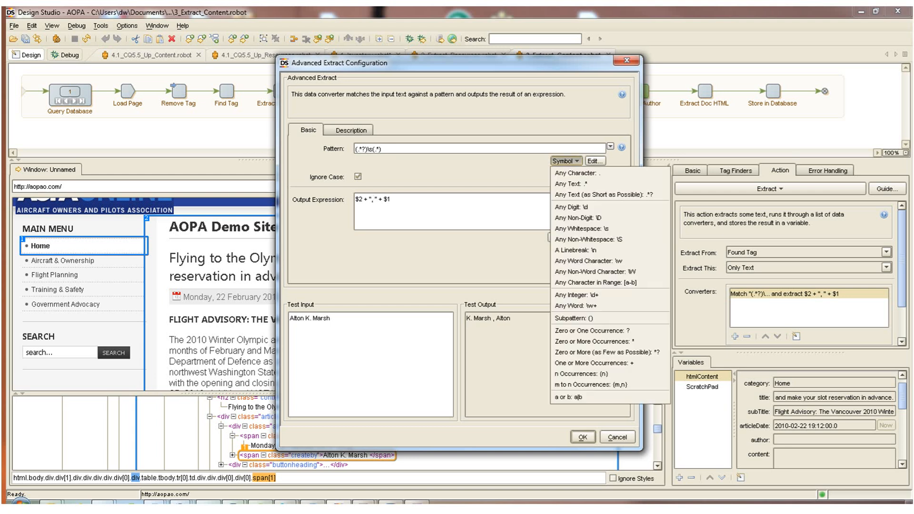
mouse_move(610, 194)
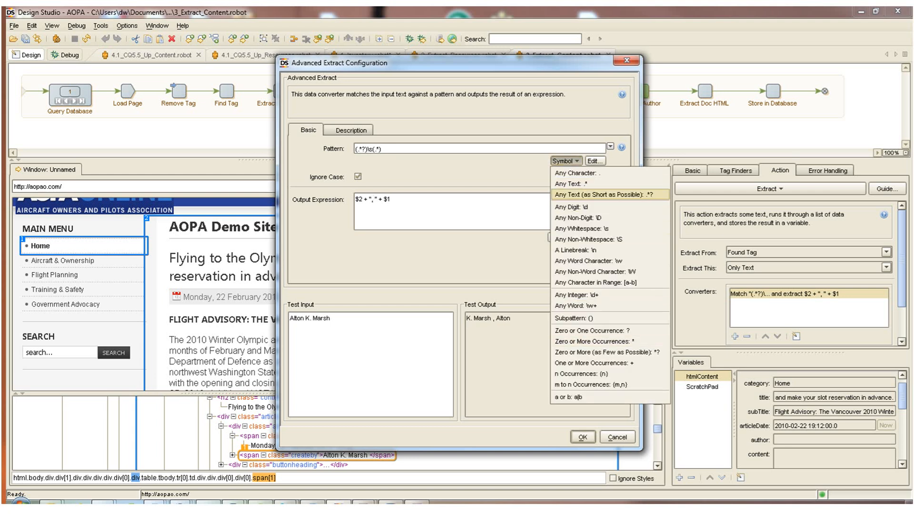
left_click(396, 211)
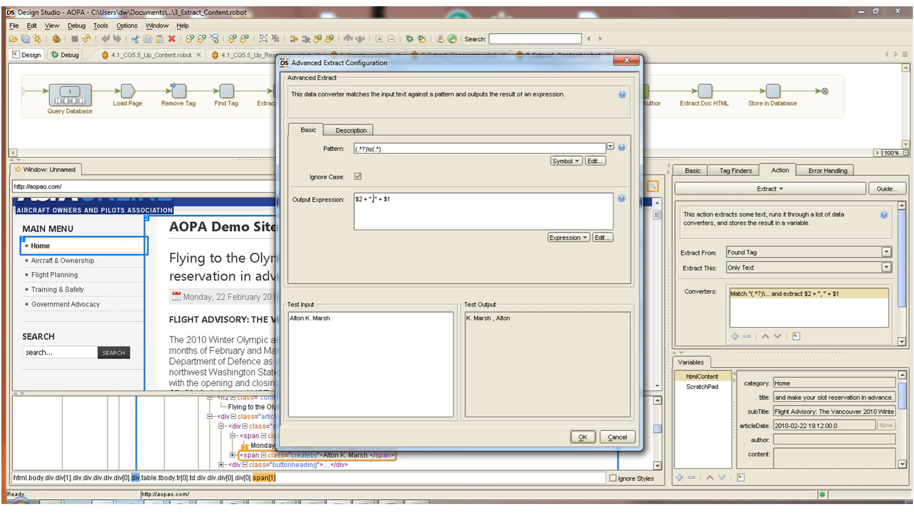
left_click(581, 437)
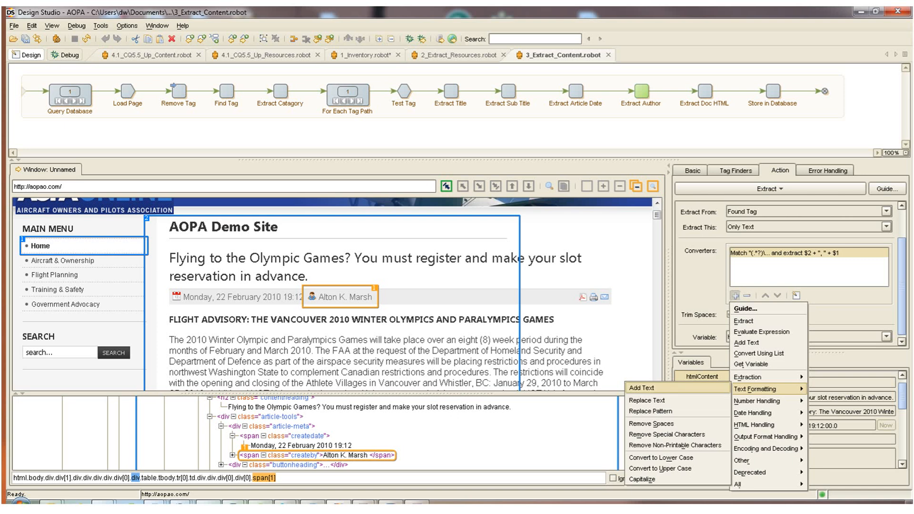
mouse_move(651, 423)
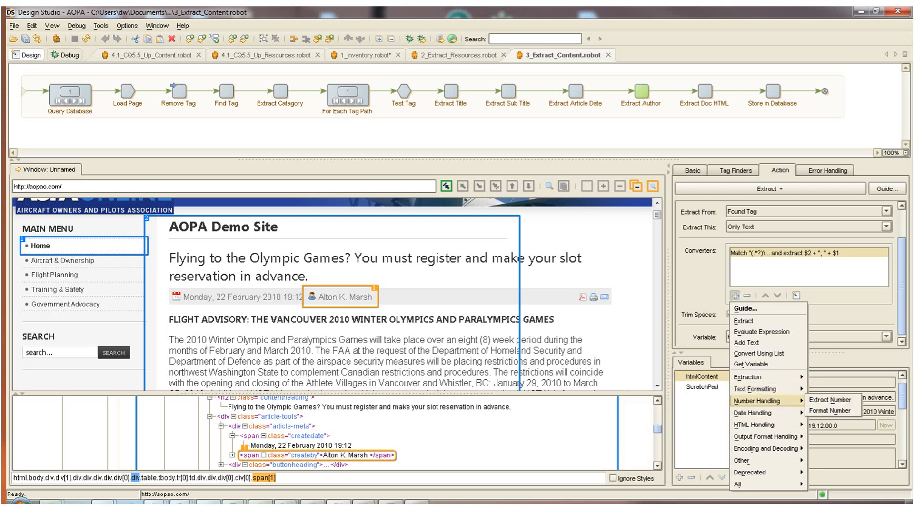
mouse_move(754, 424)
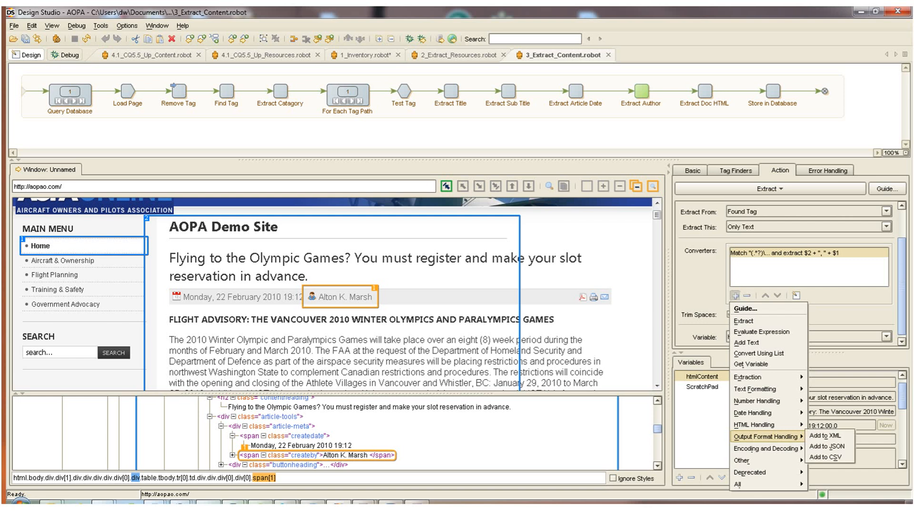
mouse_move(828, 435)
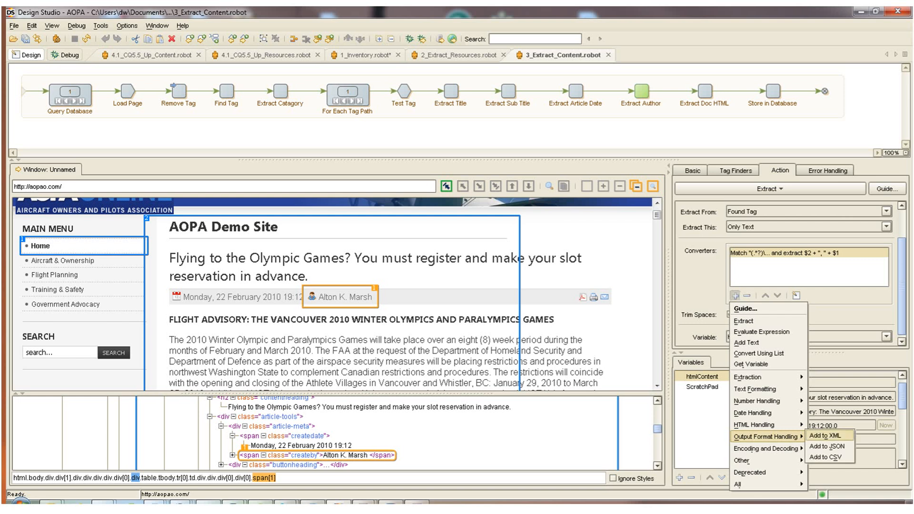
mouse_move(828, 445)
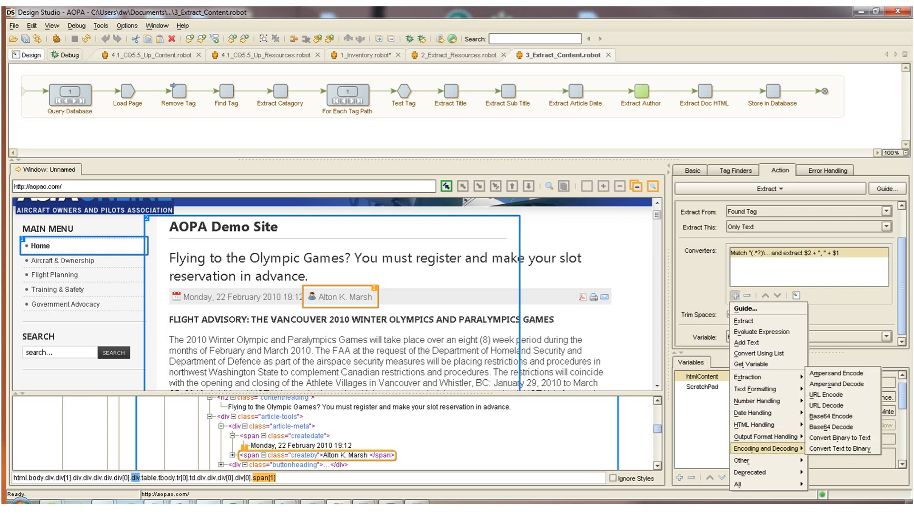
mouse_move(751, 412)
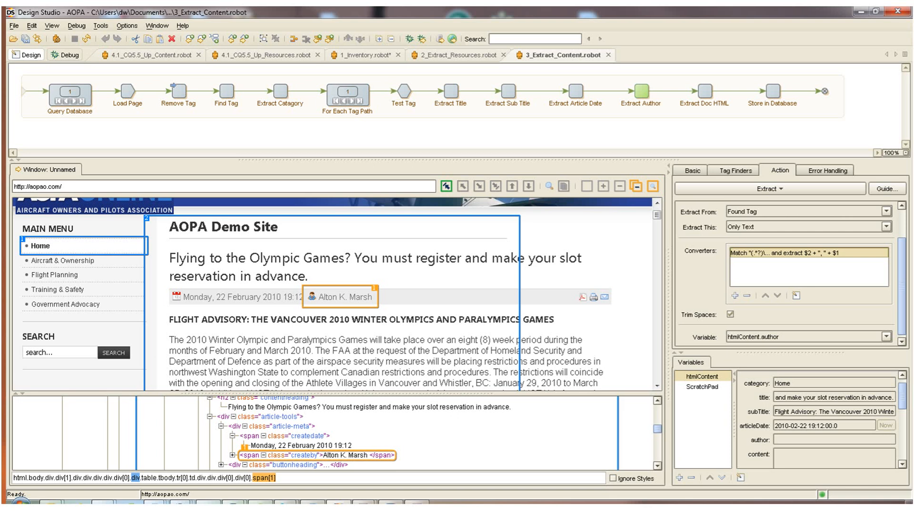
Advance through Extract Doc HTML to Store in Database and scroll the content variable's rendered preview
left_click(703, 93)
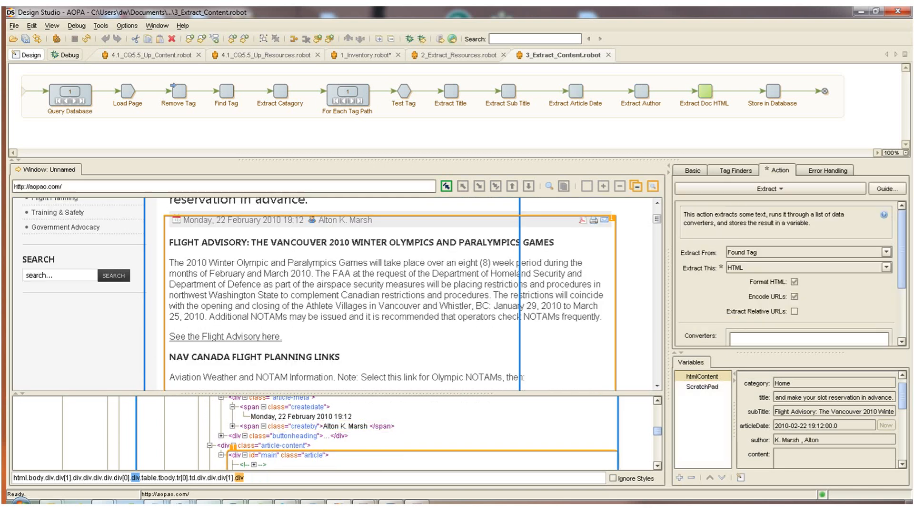
left_click(769, 93)
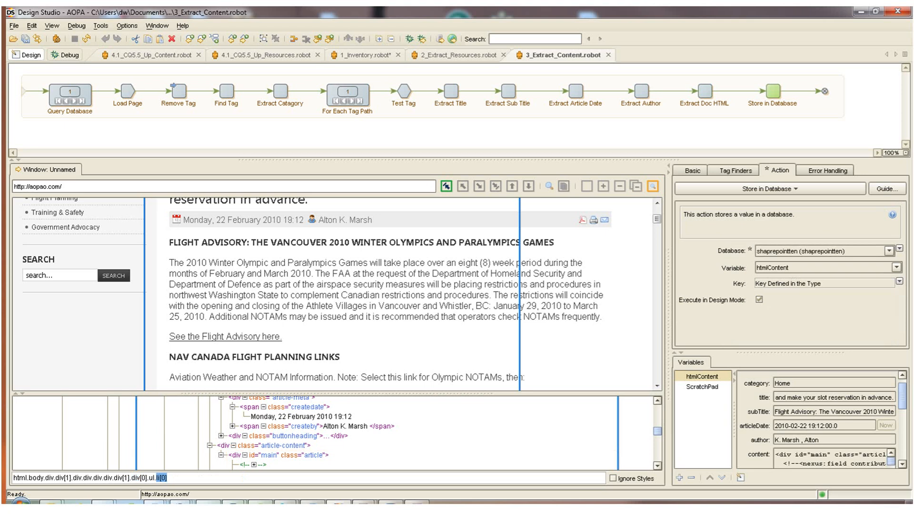
scroll("down", 3)
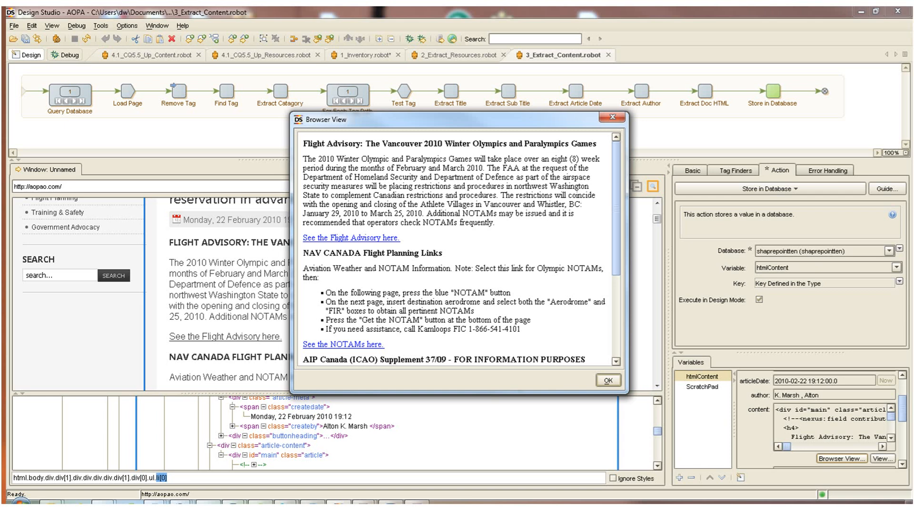
scroll("down", 3)
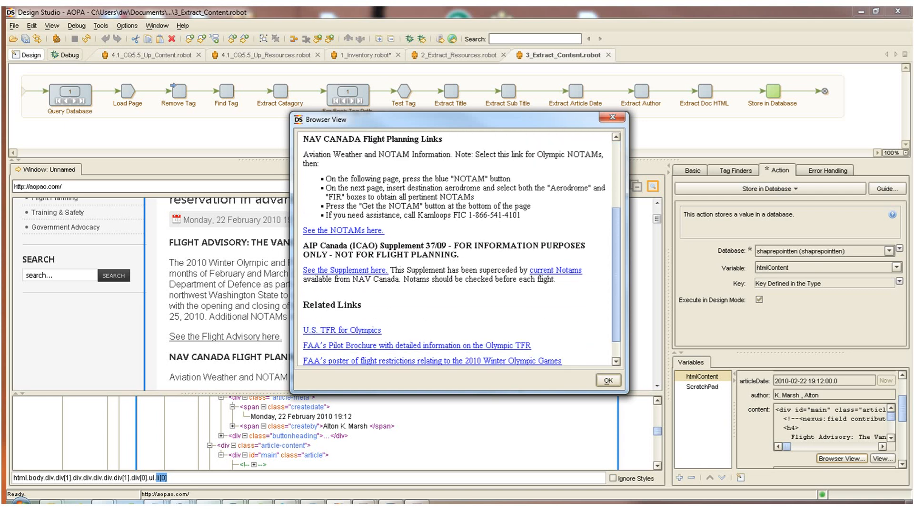
scroll("up", 3)
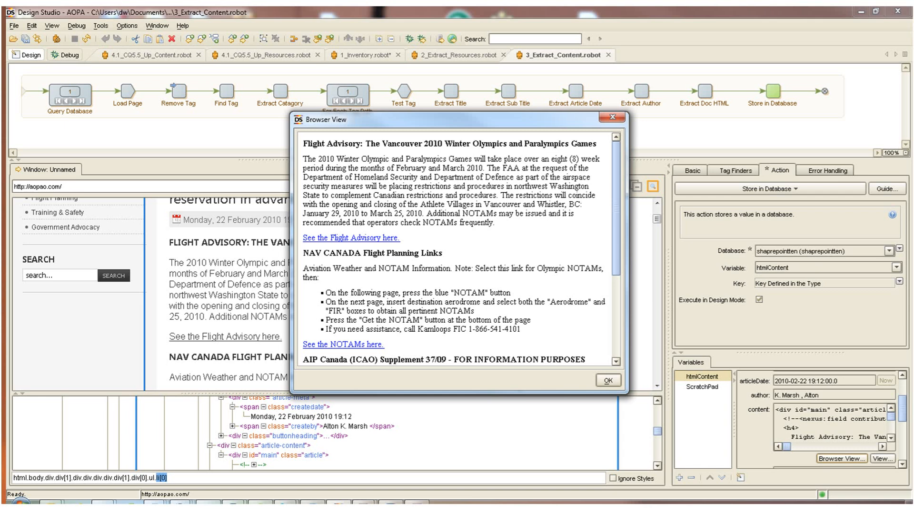
Close the article content Browser View before debugging the robot
left_click(608, 379)
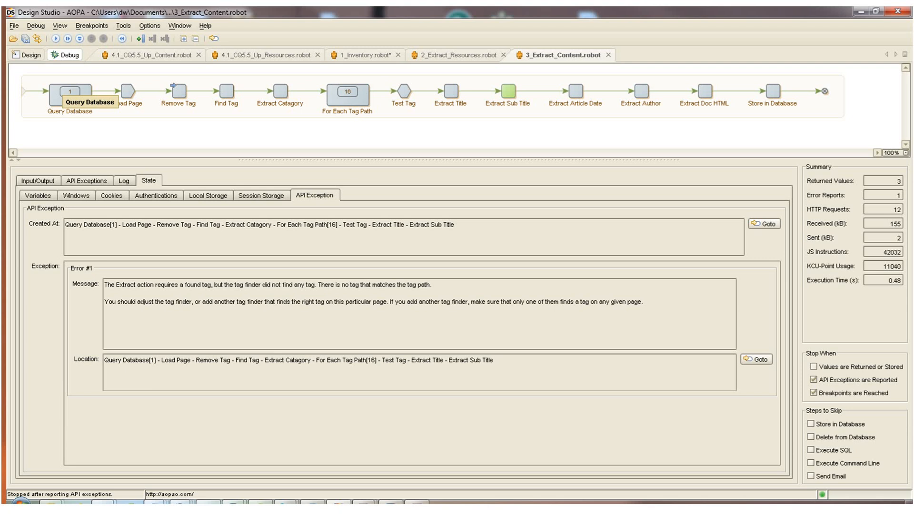
mouse_move(349, 95)
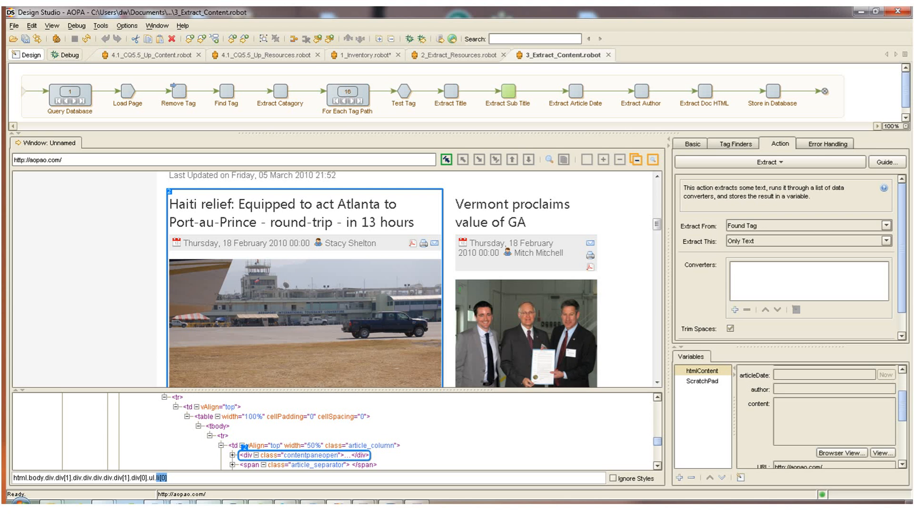
Set Extract Sub Title's error handling to Ignore and Continue, then insert a branch point after it
left_click(825, 144)
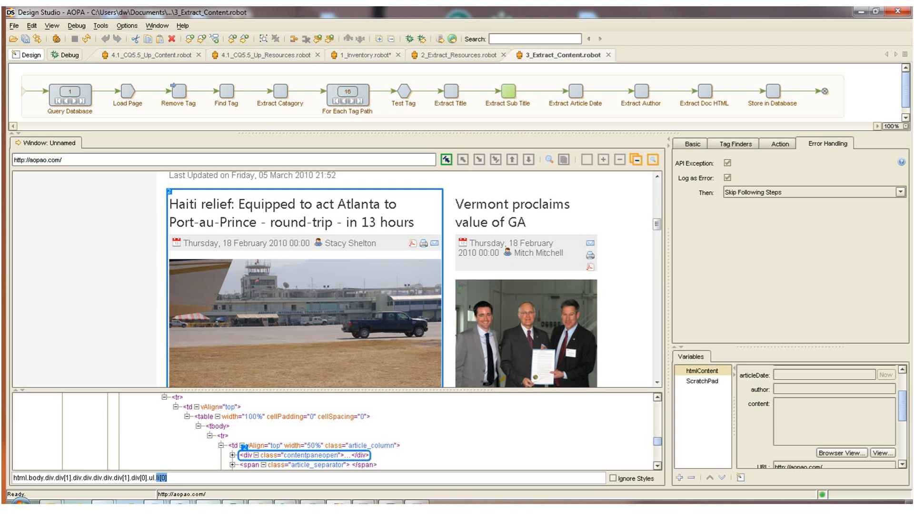
left_click(899, 193)
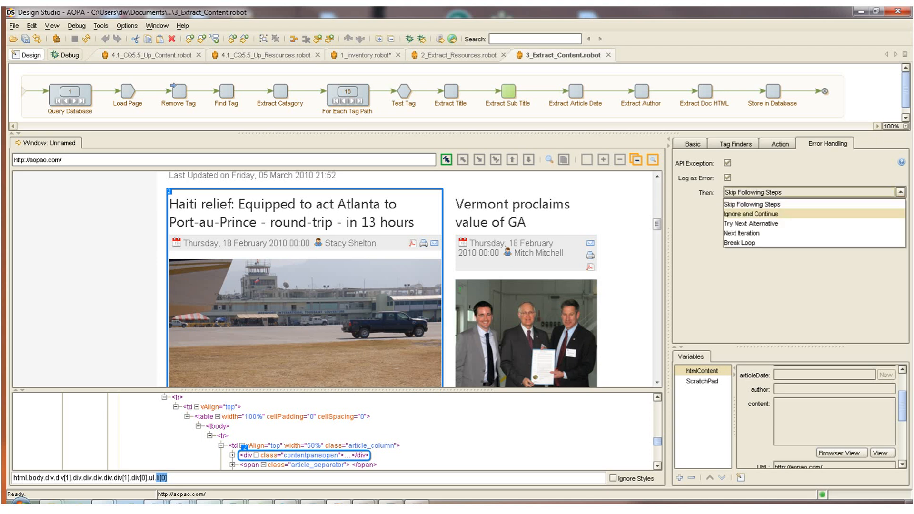
left_click(751, 213)
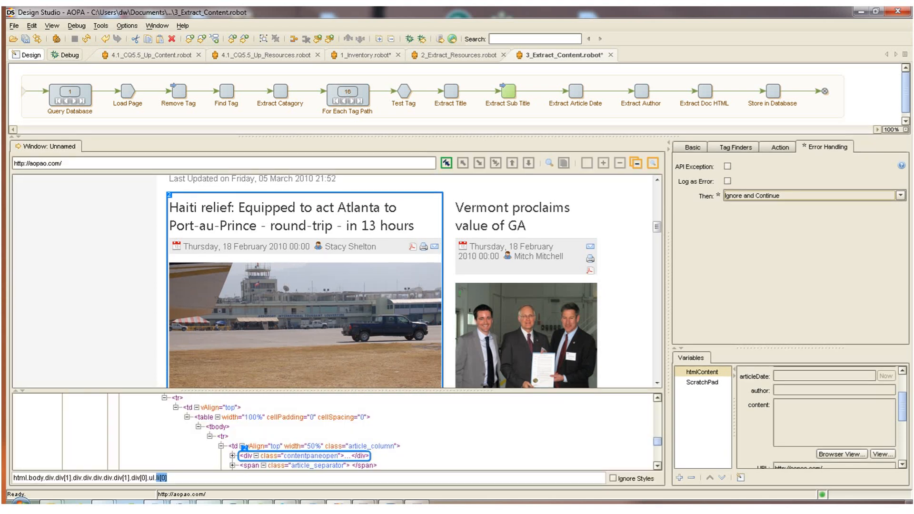
mouse_move(505, 93)
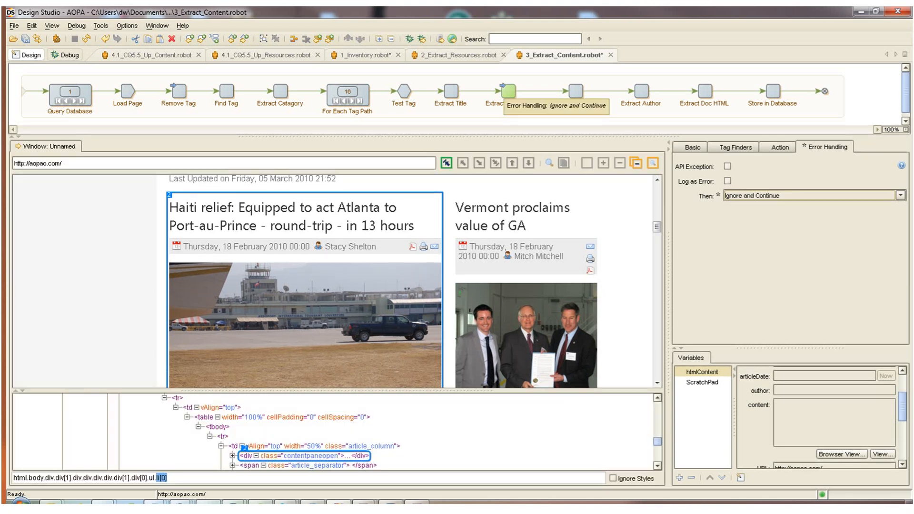
left_click(506, 94)
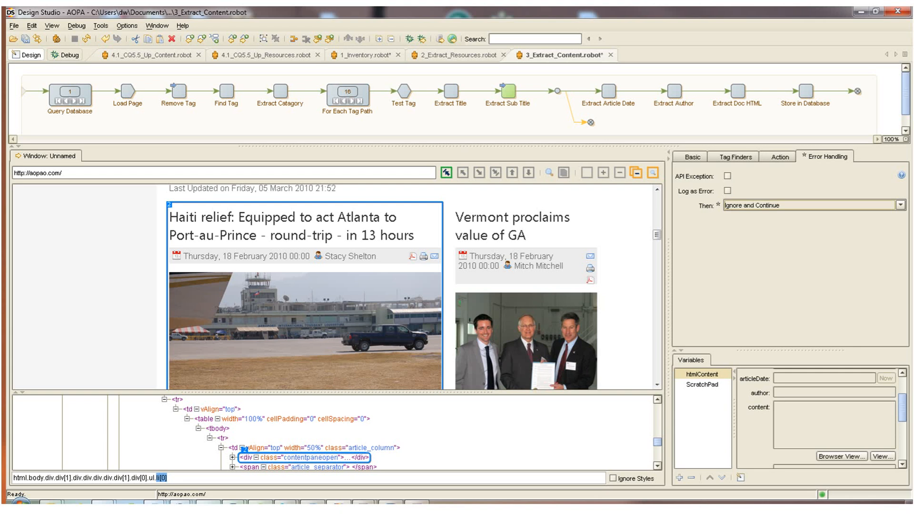
Remove the extra branch so the robot flow is linear at Extract Article Date
left_click(587, 116)
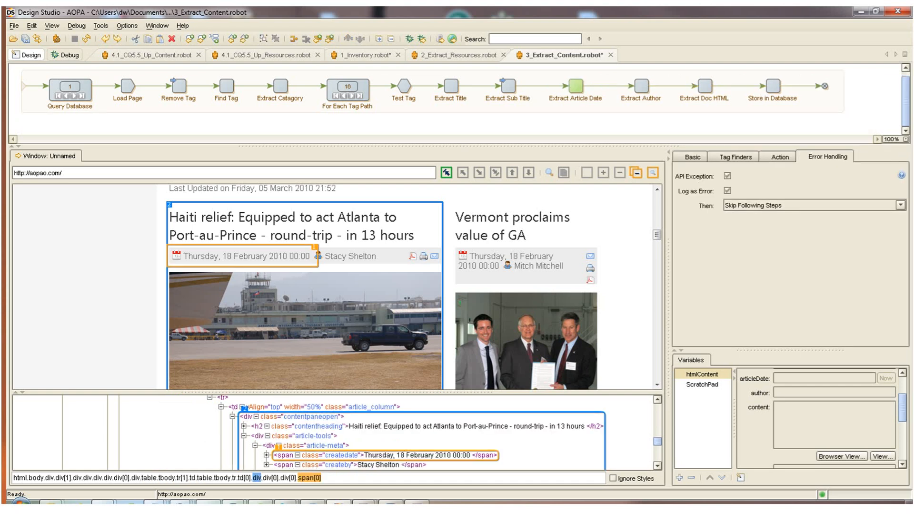
mouse_move(506, 88)
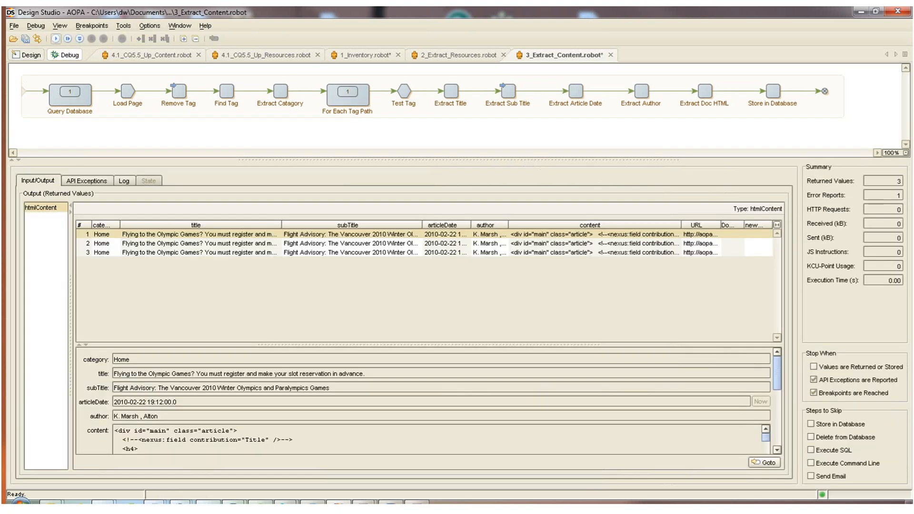
Run the Extract Content robot in Debug and stop it once 53 article records are returned
left_click(56, 38)
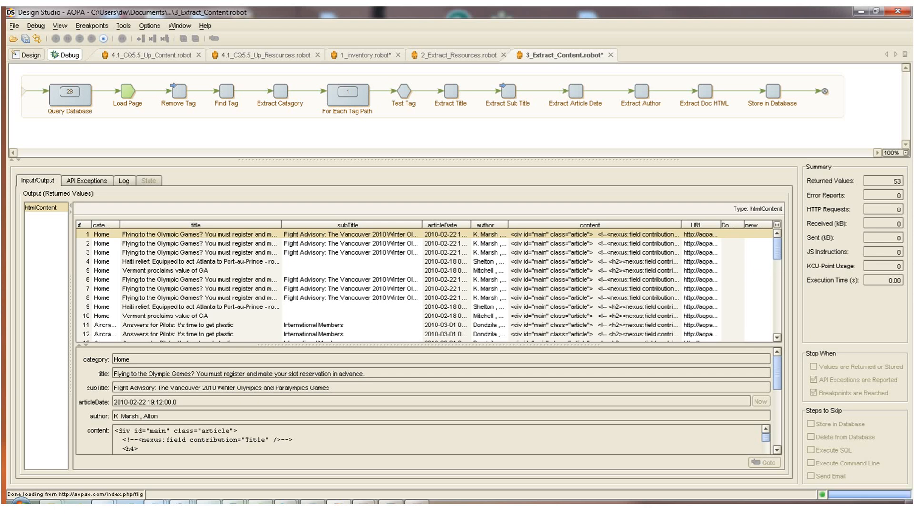
left_click(56, 38)
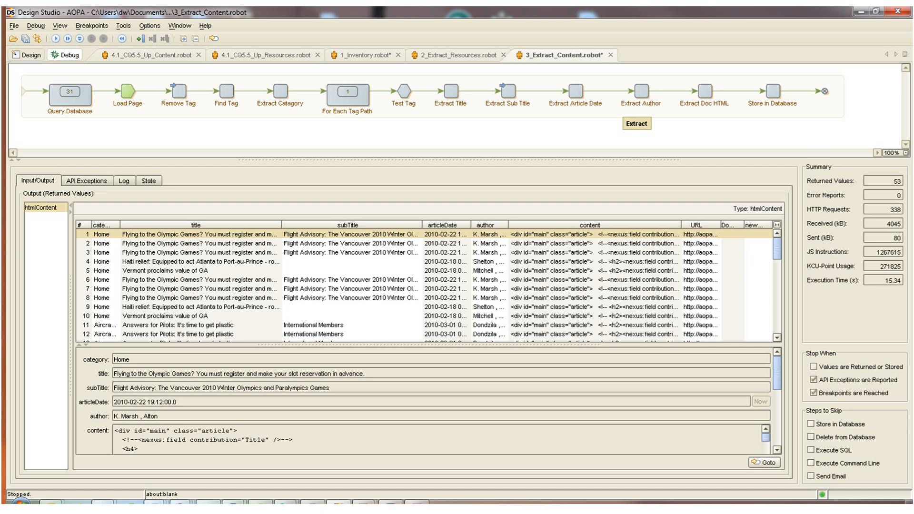
mouse_move(26, 54)
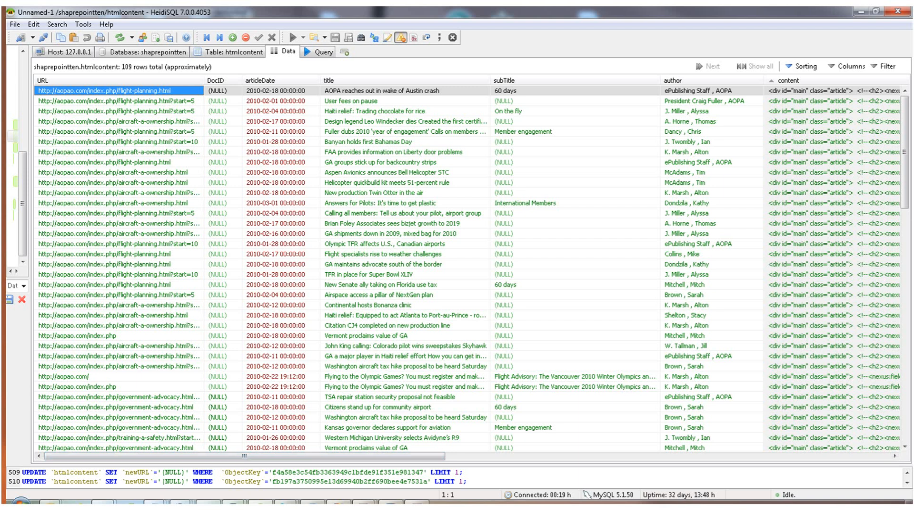
Scroll the htmlcontent rows to the ExtractedInLastRun column, then return to the 4.1_CQ5.5_Up_Content robot
scroll("right", 3)
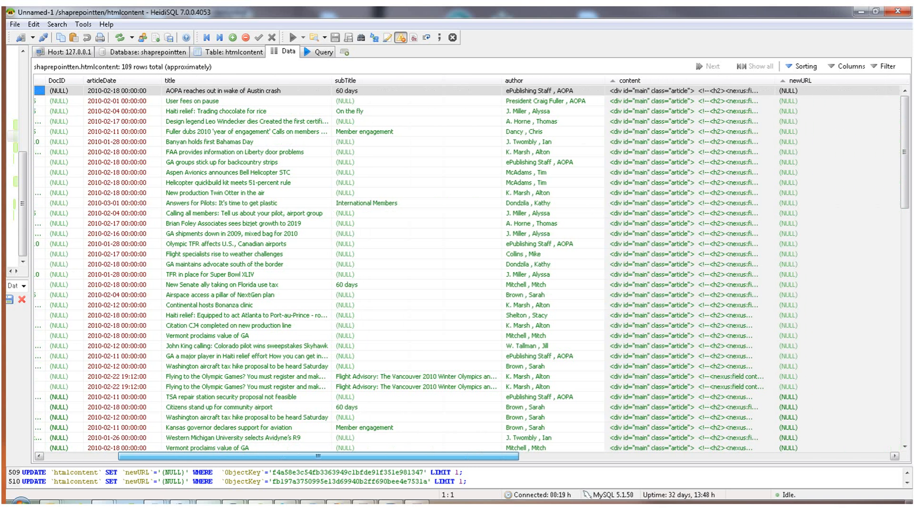
scroll("right", 3)
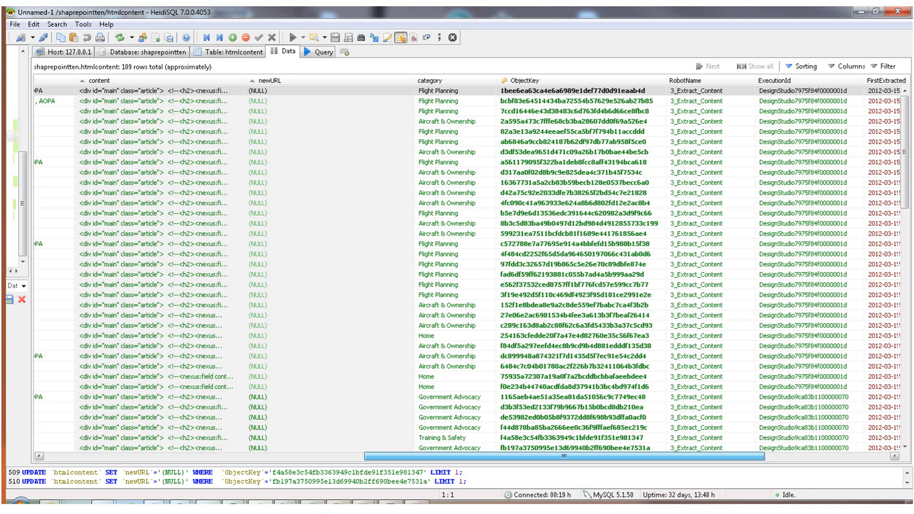
scroll("right", 3)
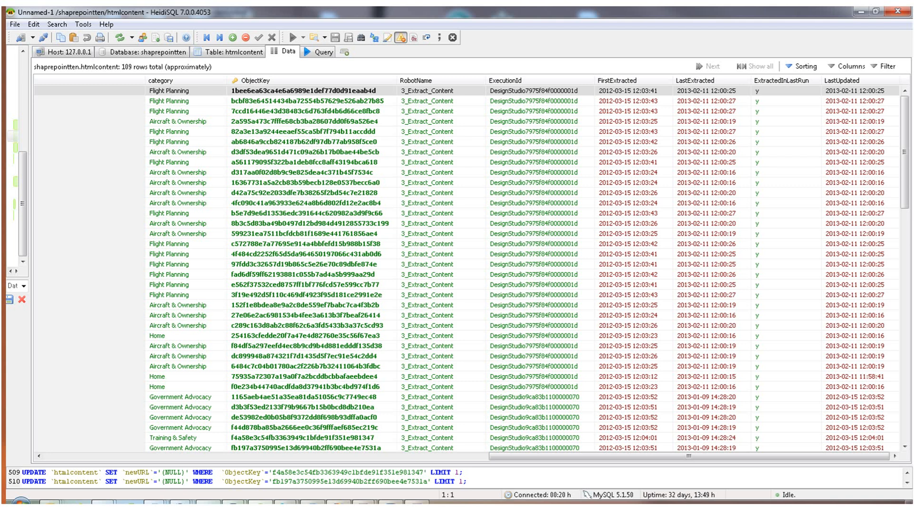
left_click(782, 80)
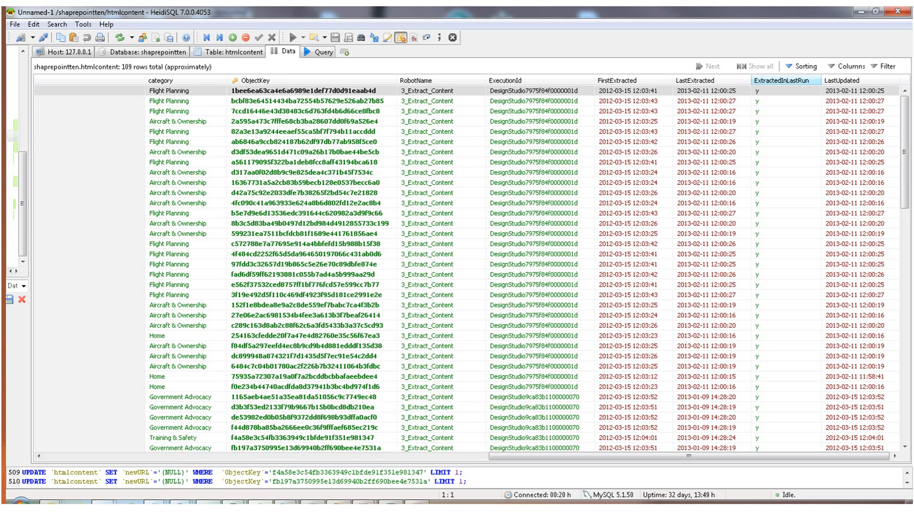
left_click(784, 100)
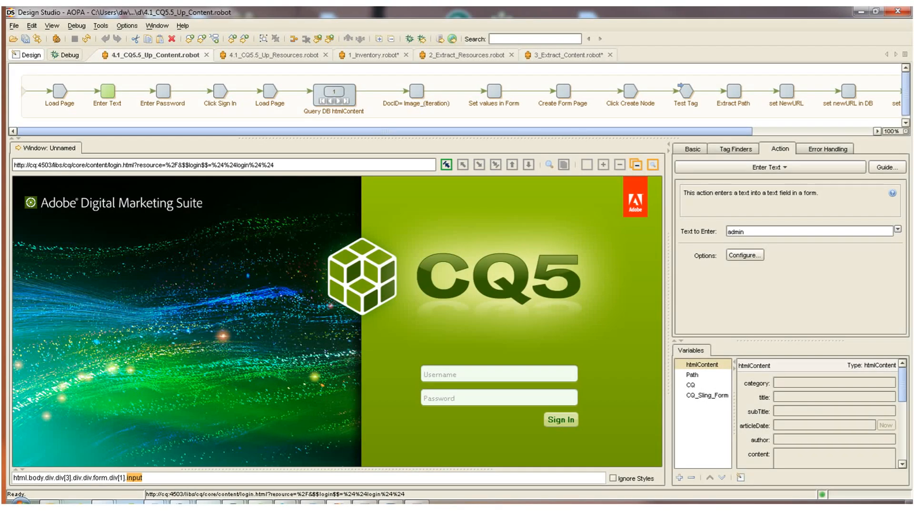
Step Up_Content through Load Page, Enter Password, Query DB htmlContent and DocID, reaching Set values in Form
left_click(58, 92)
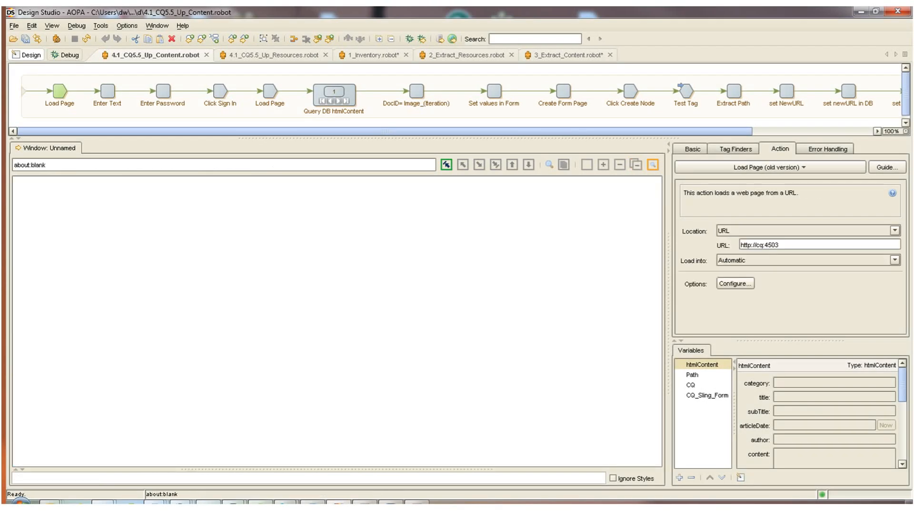
left_click(162, 92)
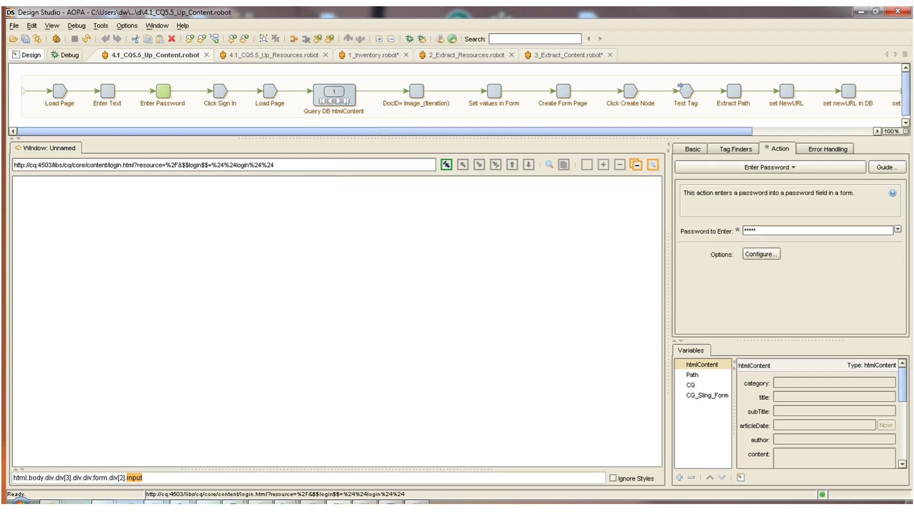
left_click(219, 93)
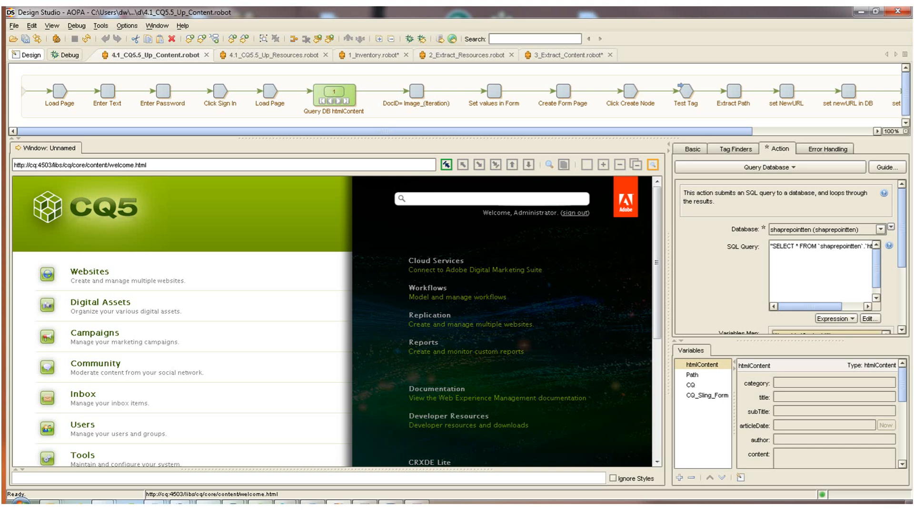
left_click(415, 93)
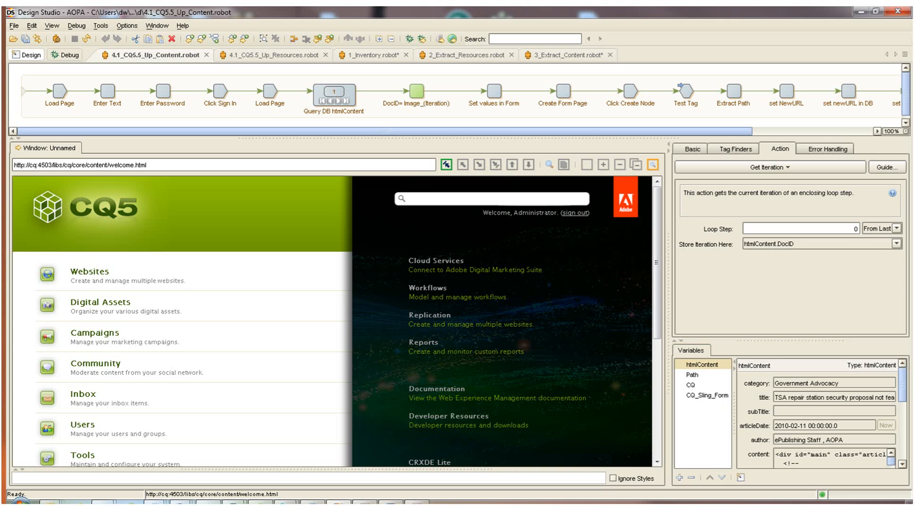
left_click(493, 92)
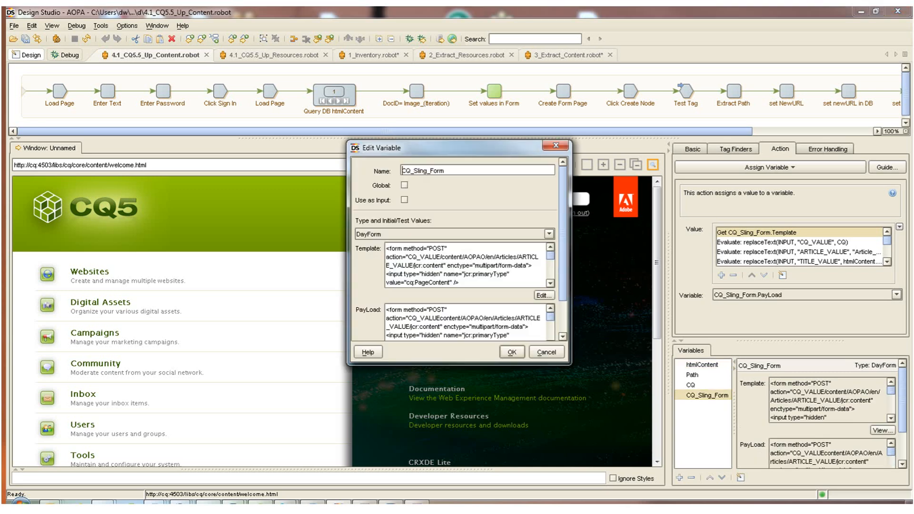
Close Edit Variable, run Create Form Page, inspect the Article_1 payload and submit it to CQ5 for status 200
left_click(541, 295)
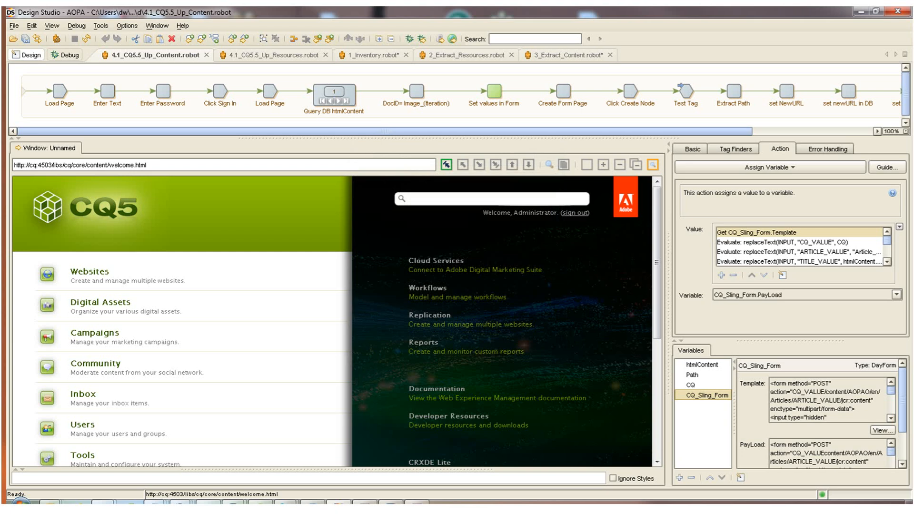
left_click(558, 92)
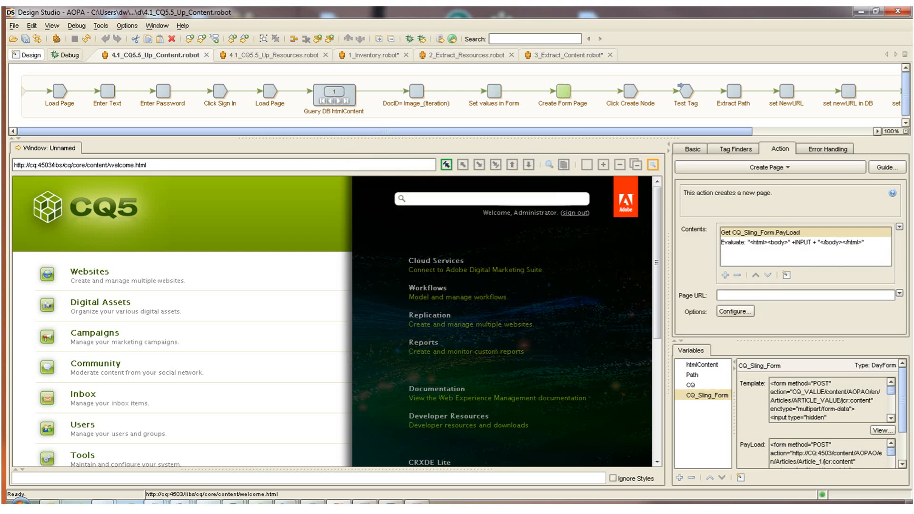
left_click(882, 448)
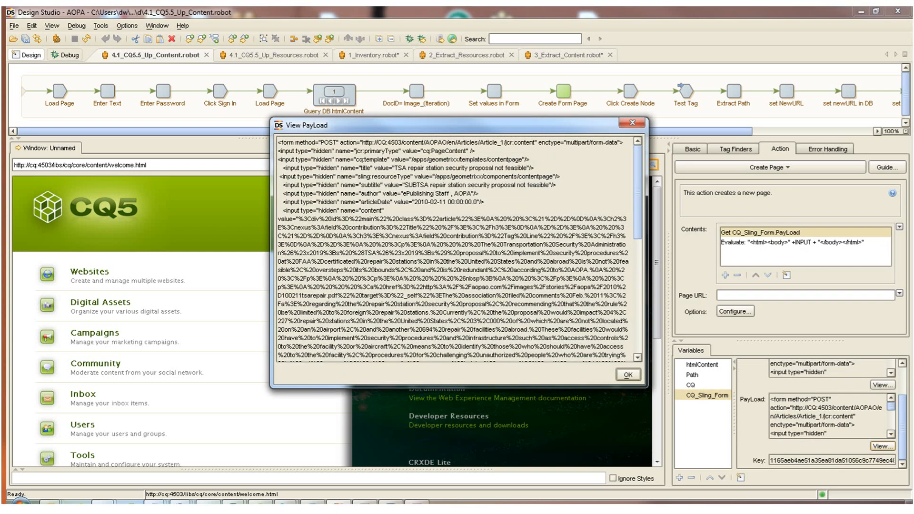
scroll("down", 3)
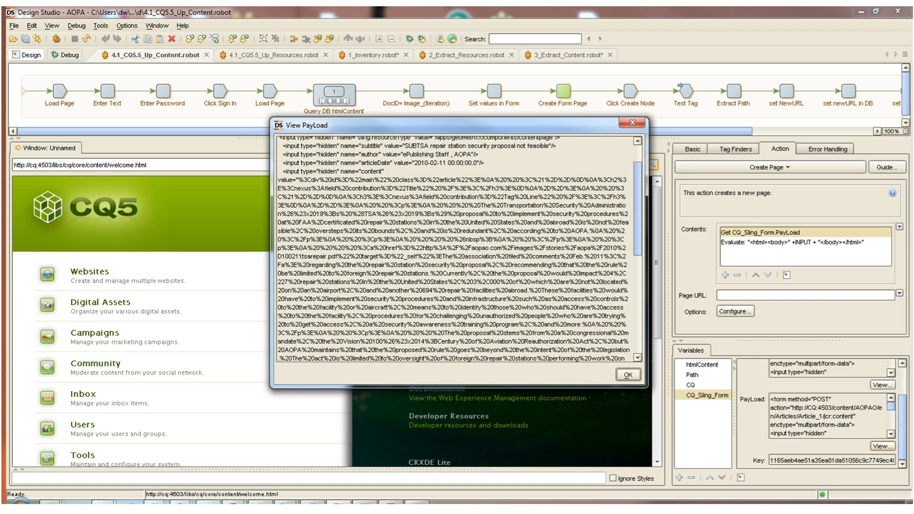
left_click(627, 374)
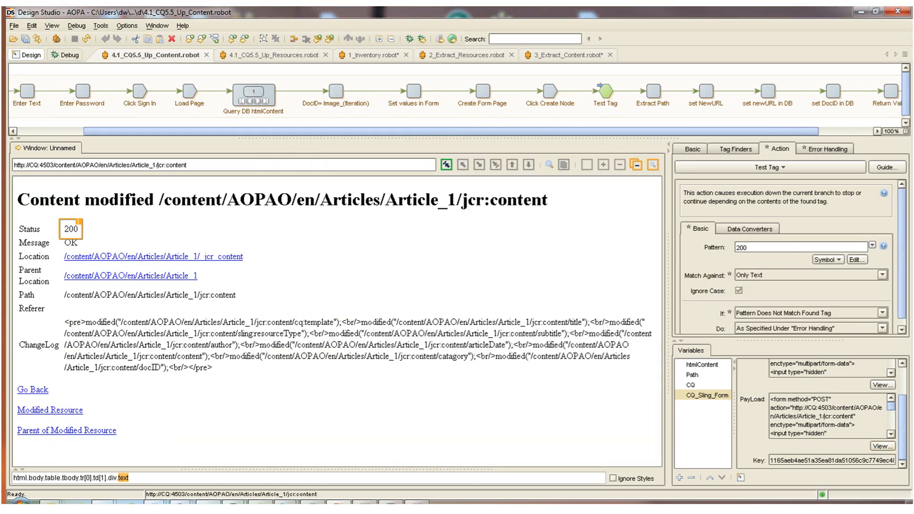
Debug-run Up_Content from set NewURL to load ten articles, then switch to the 4.1_CQ5.5_Up_Resources robot
left_click(705, 94)
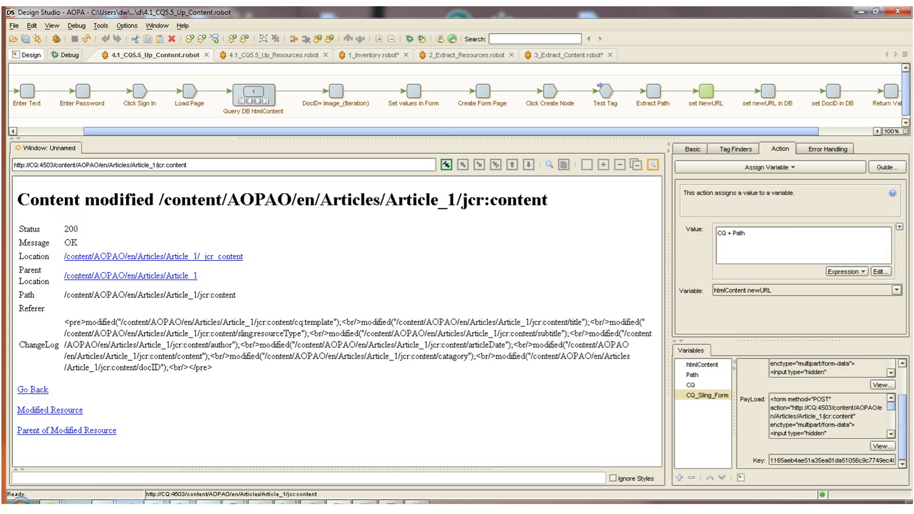
left_click(754, 93)
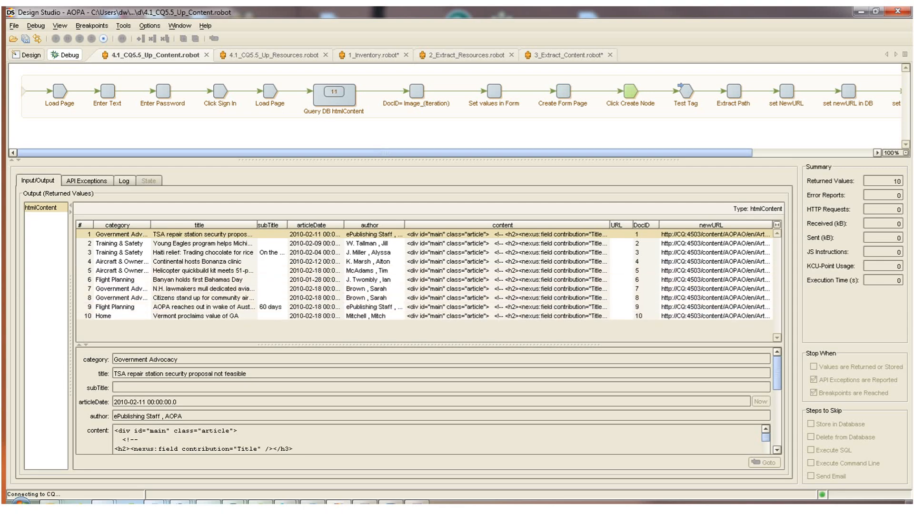
left_click(272, 54)
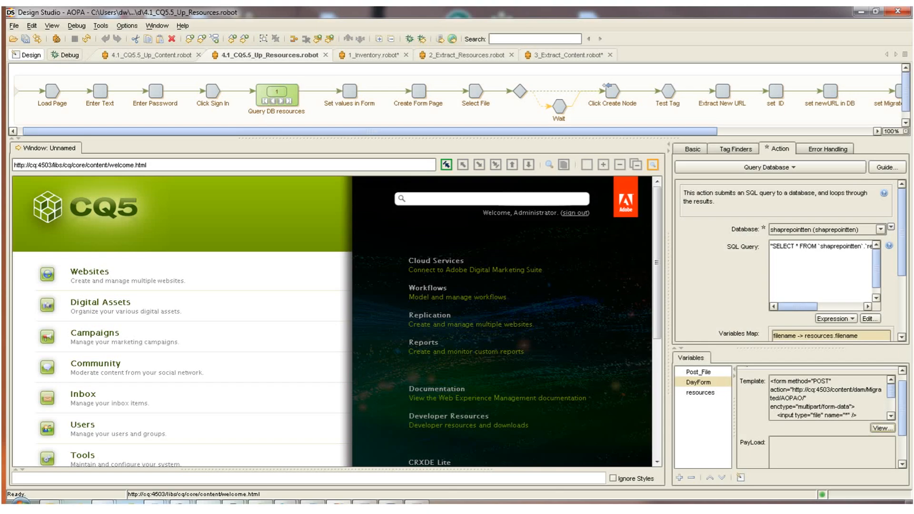
mouse_move(276, 99)
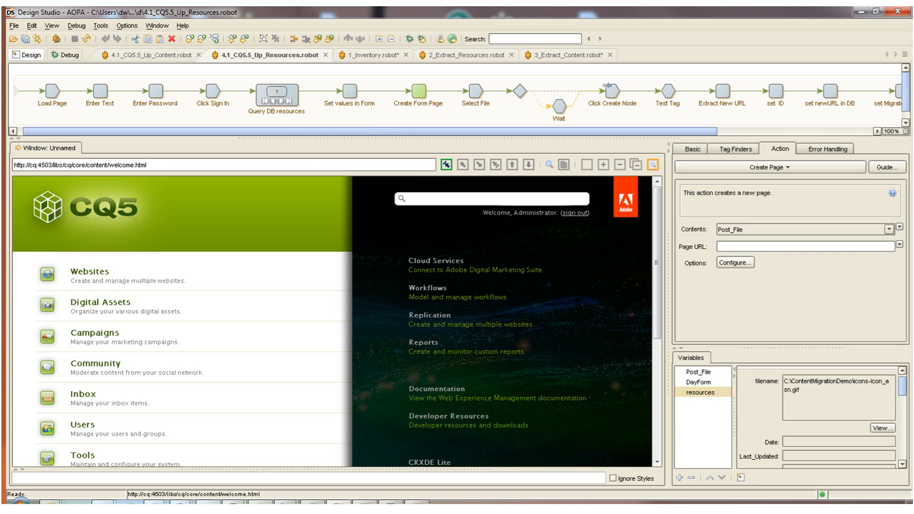
Execute the Extract New URL step so the icon asset uploads to CQ5 DAM with status 201
left_click(474, 93)
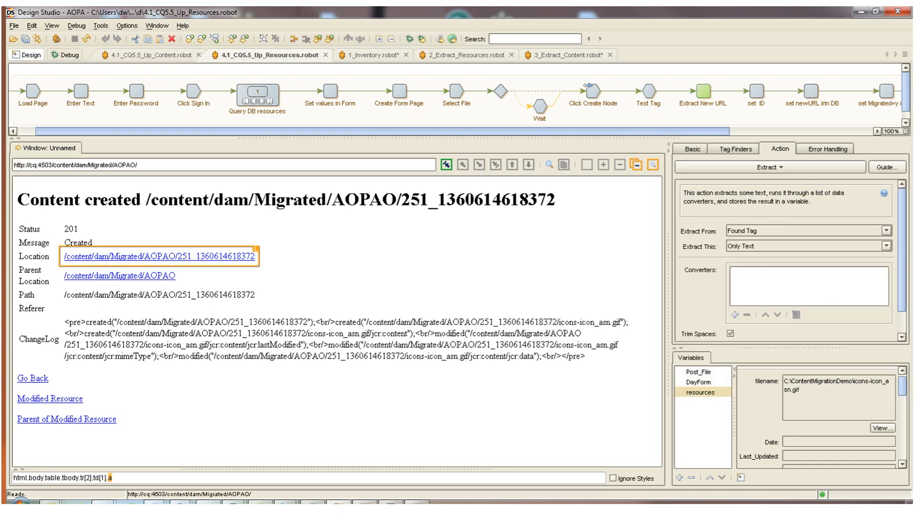
scroll("right", 3)
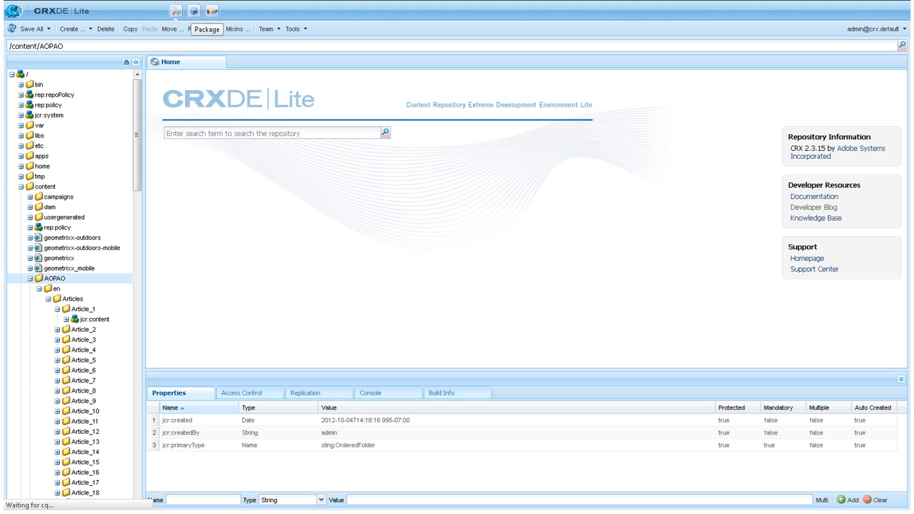
Show the CRX Package Manager listing the Kapow_Migration packages, including unbuilt Kapow_Migration4.zip
left_click(193, 10)
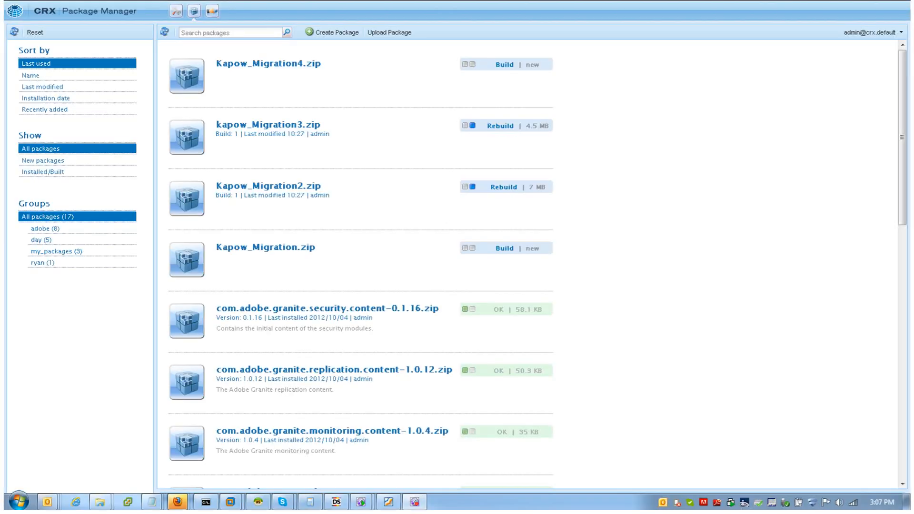